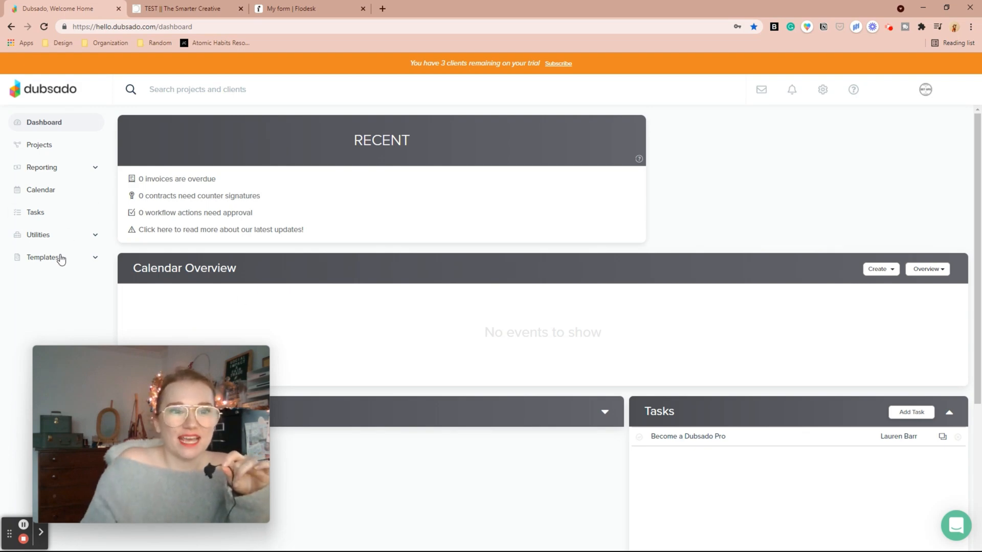
Step: Copy the iframe embed code from the Sample Lead Capture form's share options in Dubsado
{"action": "left_click", "coordinate": [38, 302]}
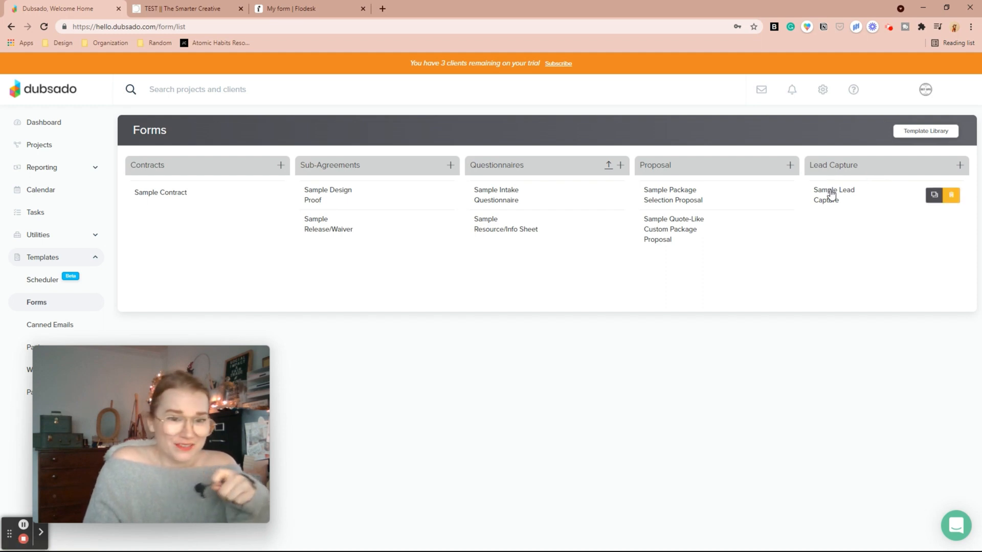
{"action": "left_click", "coordinate": [833, 195]}
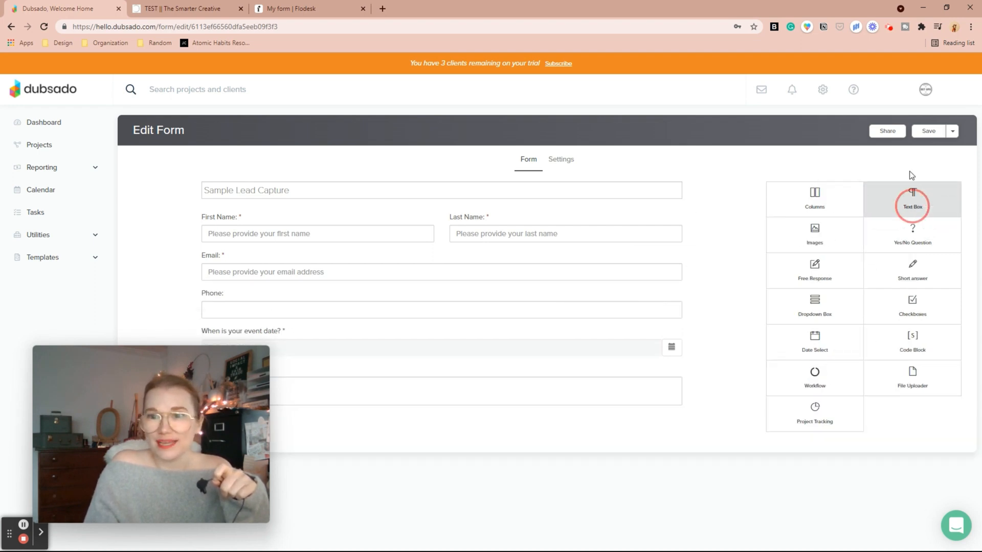
{"action": "left_click", "coordinate": [887, 131]}
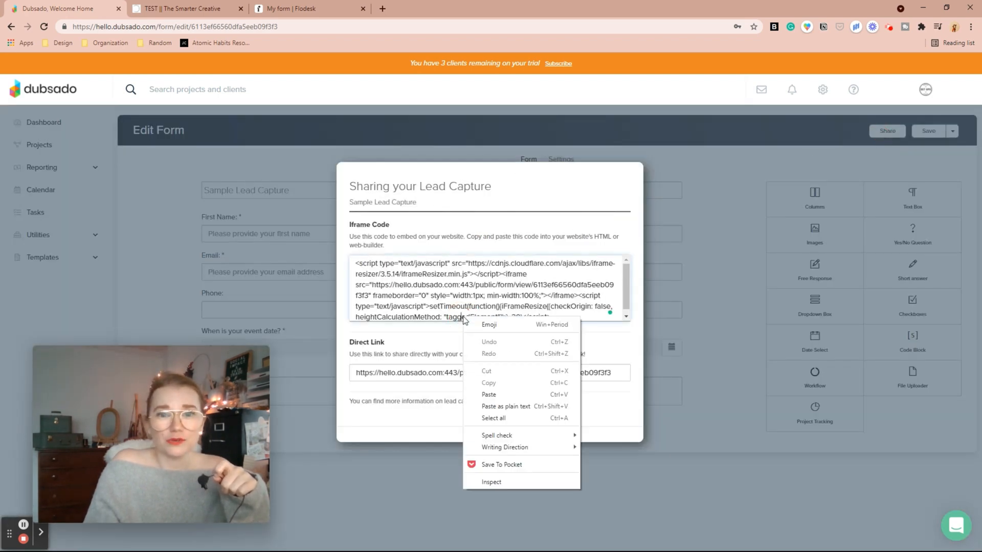
{"action": "left_click", "coordinate": [493, 418]}
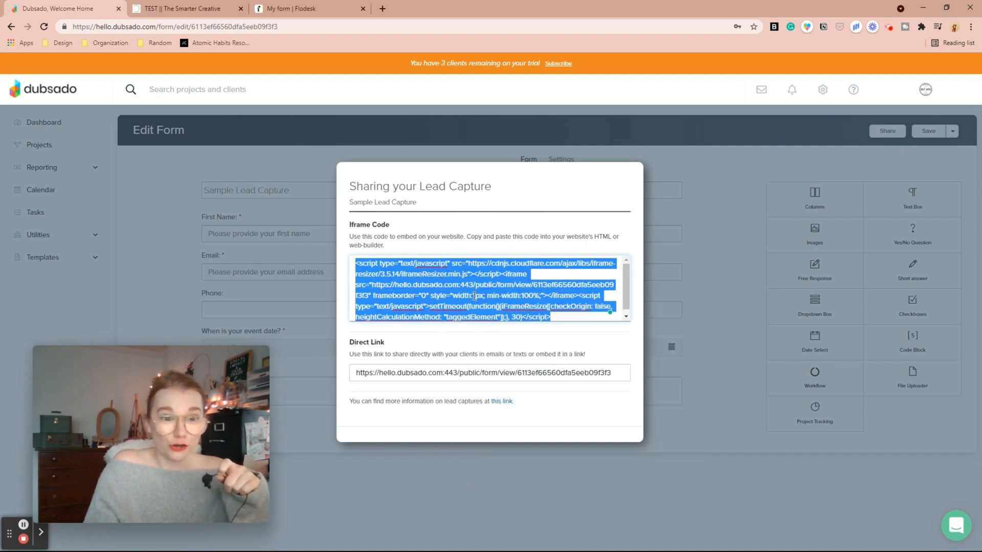
{"action": "left_click", "coordinate": [181, 8]}
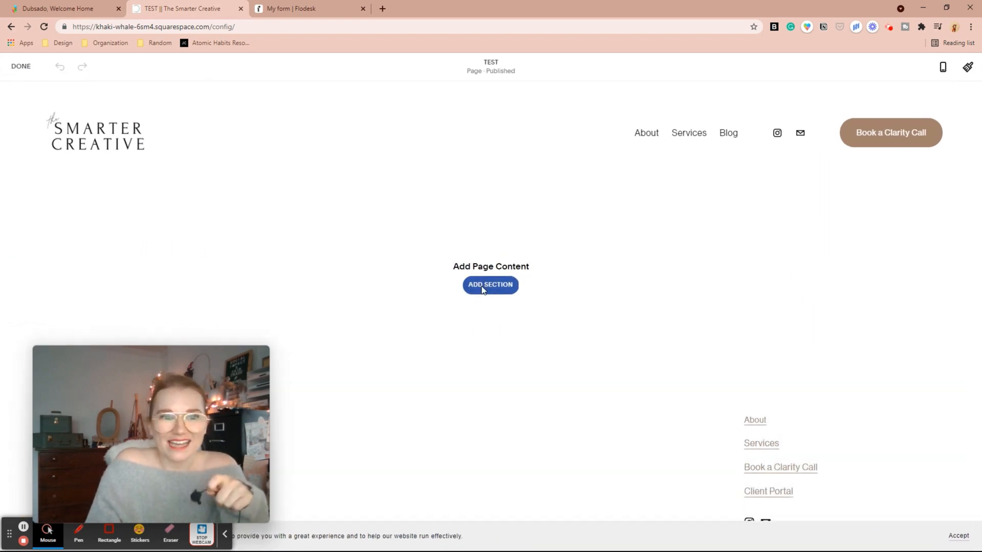
Step: Add a blank section with a Code block holding the Dubsado iframe, then preview on mobile
{"action": "left_click", "coordinate": [490, 285]}
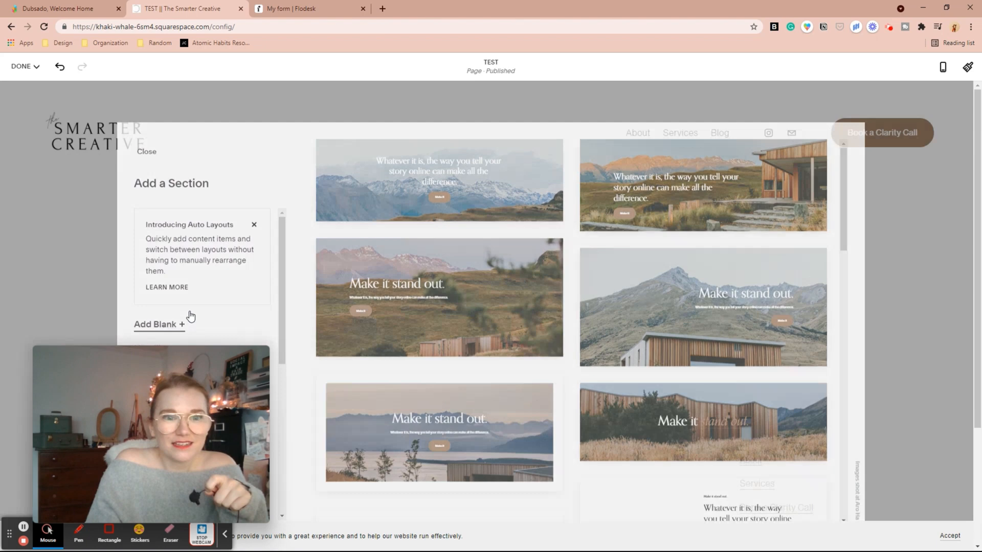
{"action": "left_click", "coordinate": [159, 324]}
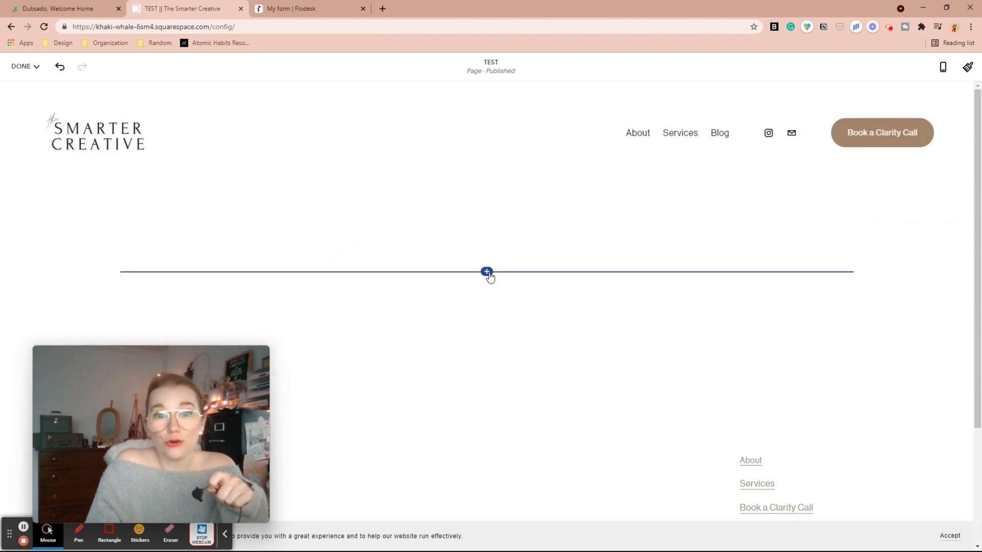
{"action": "left_click", "coordinate": [487, 272]}
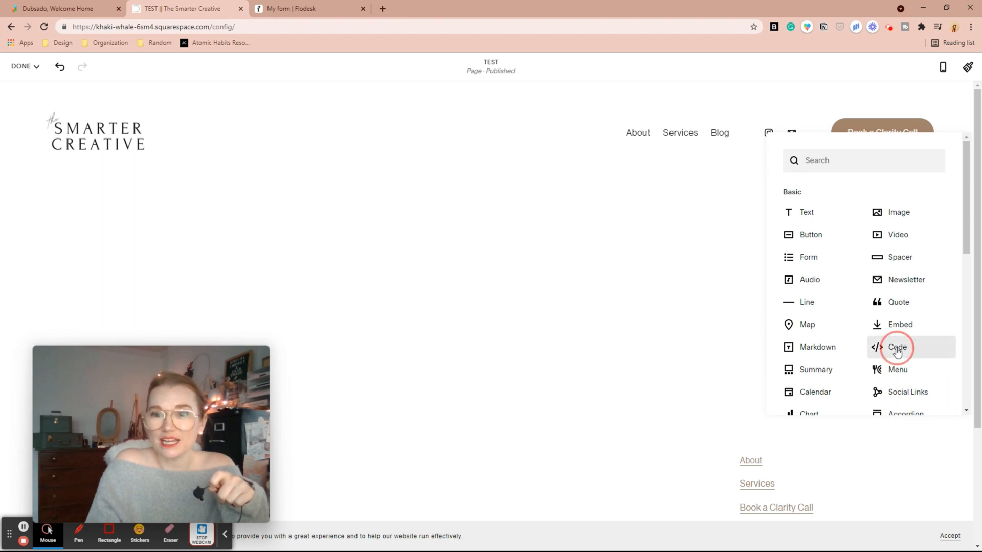
{"action": "left_click", "coordinate": [898, 346]}
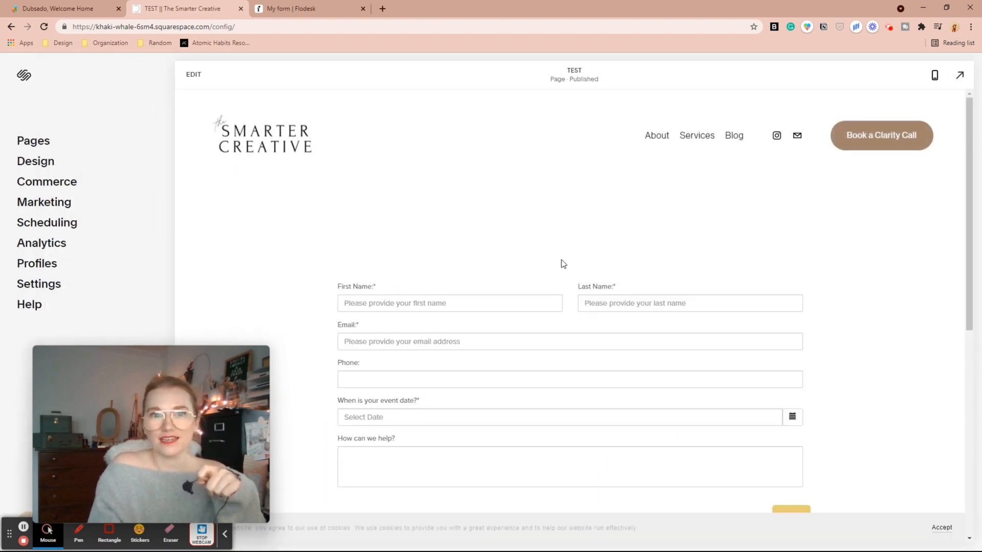
{"action": "scroll", "scroll_direction": "down", "scroll_amount": 3}
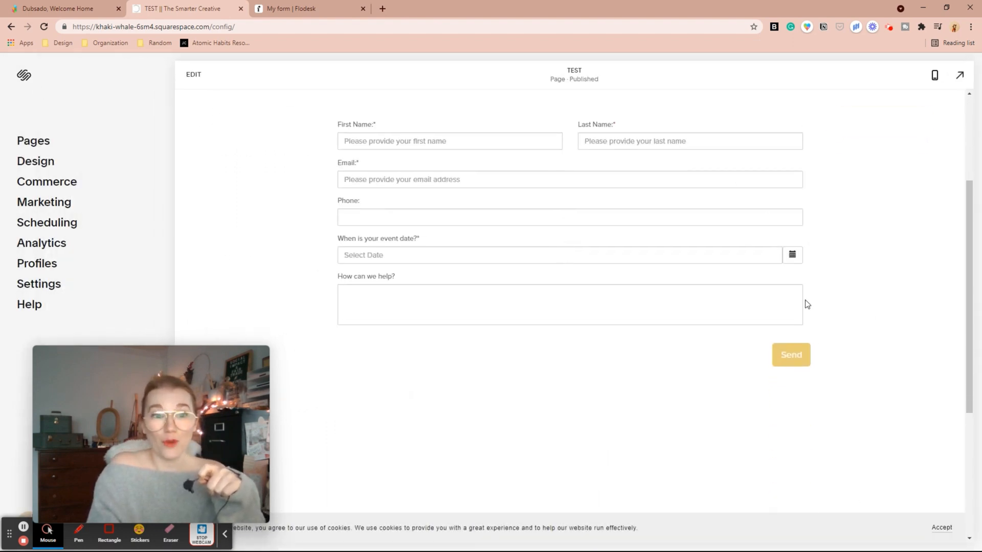
{"action": "left_click", "coordinate": [934, 75]}
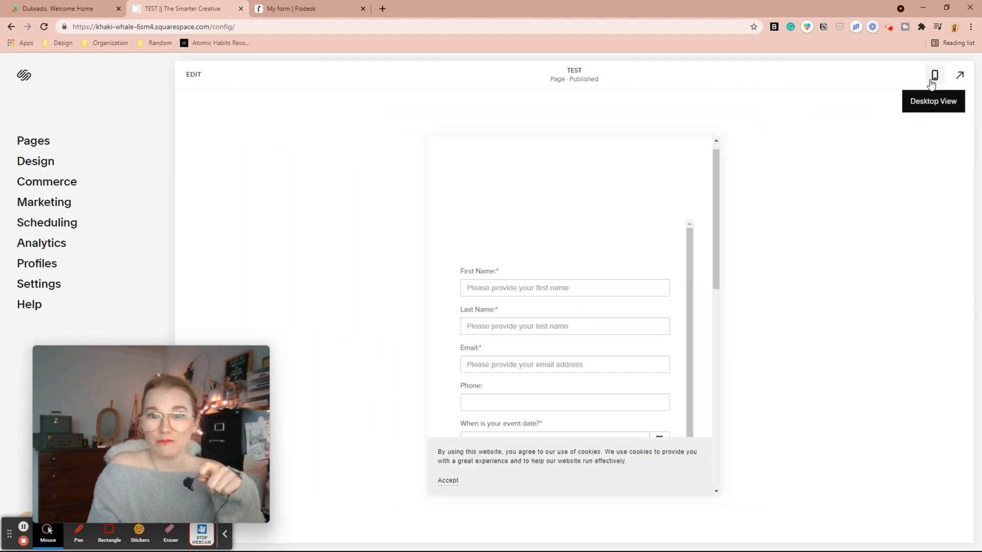
{"action": "scroll", "scroll_direction": "down", "scroll_amount": 3}
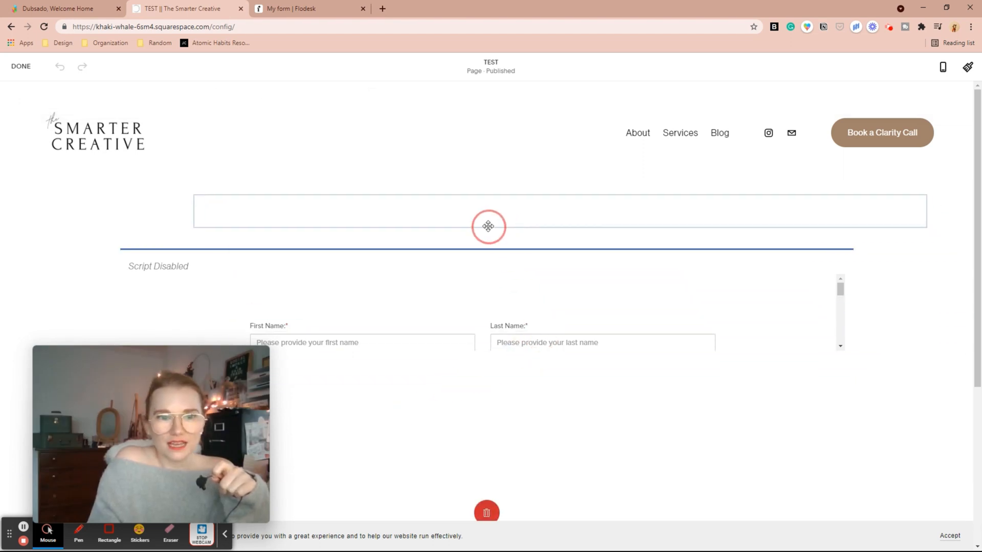
Step: Type 'Contact Form' above the embedded form, style it as a large heading, and save
{"action": "left_click", "coordinate": [490, 212]}
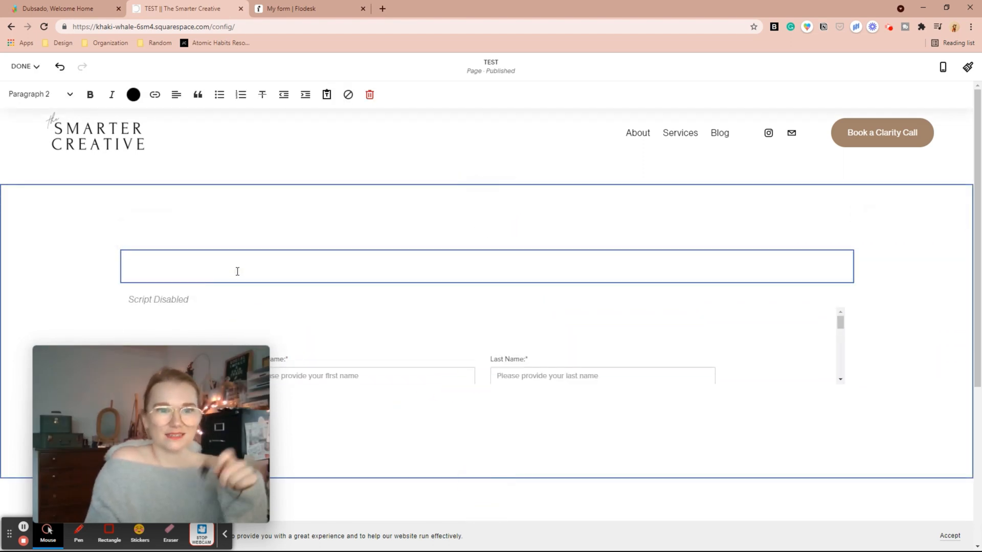
{"action": "type", "text": "c"}
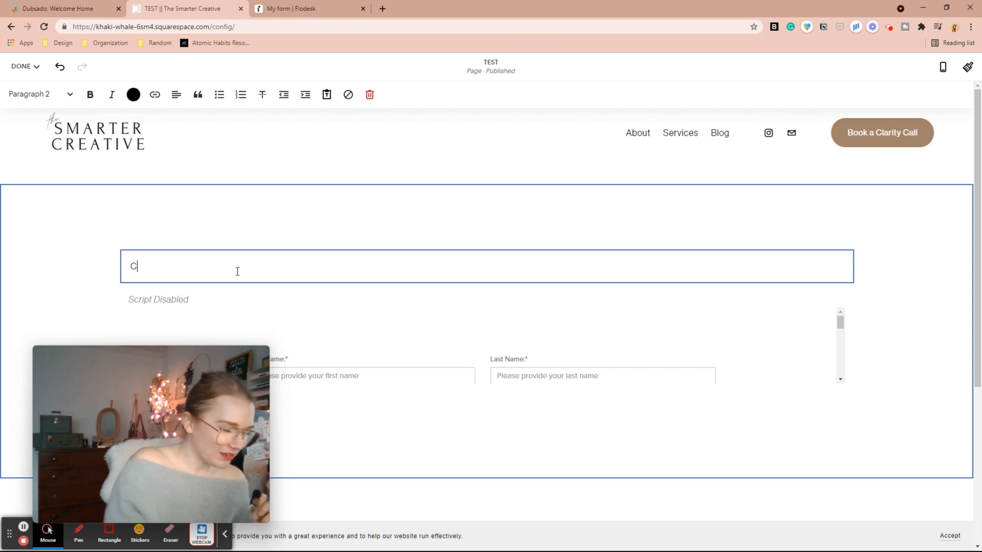
{"action": "type", "text": "ontact"}
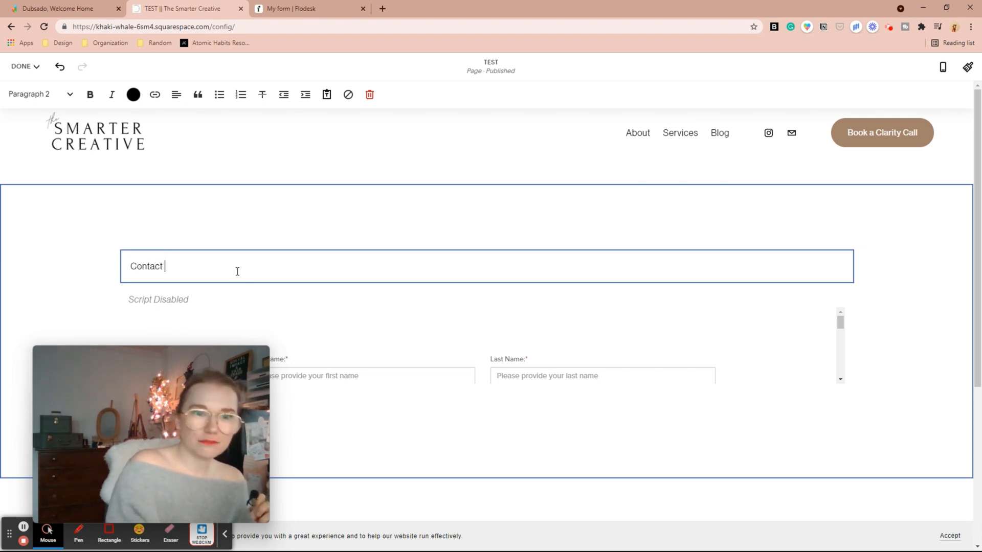
{"action": "type", "text": "Form"}
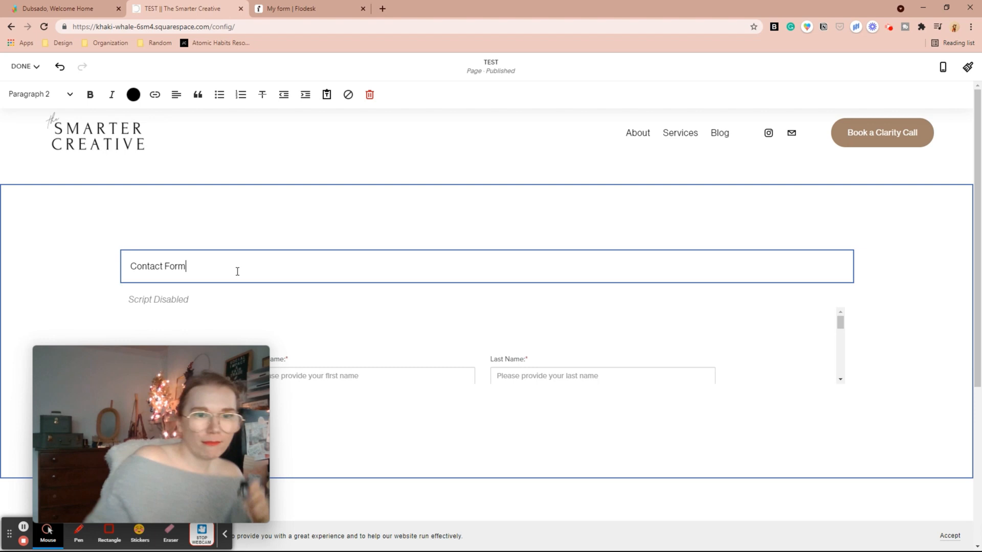
{"action": "right_click", "coordinate": [158, 266]}
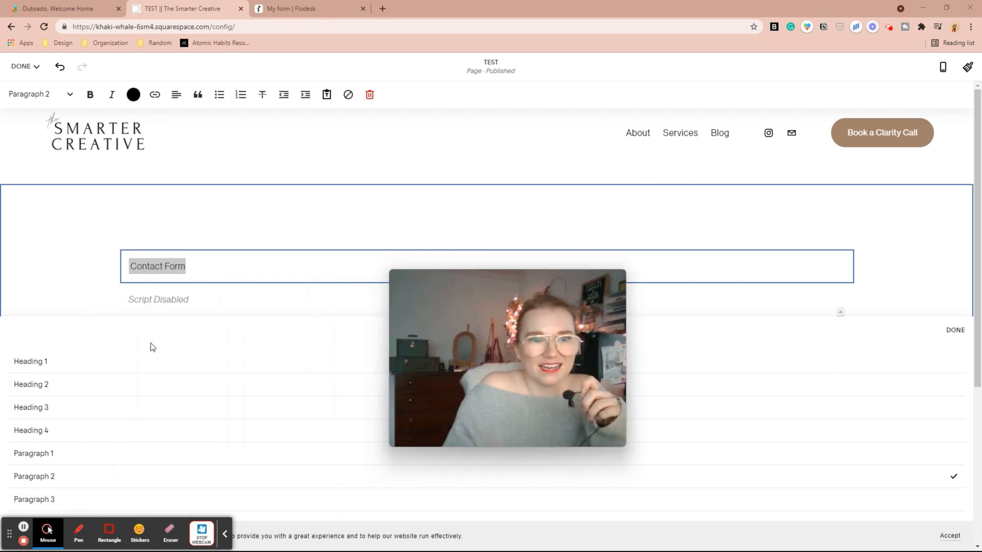
{"action": "left_click", "coordinate": [31, 384]}
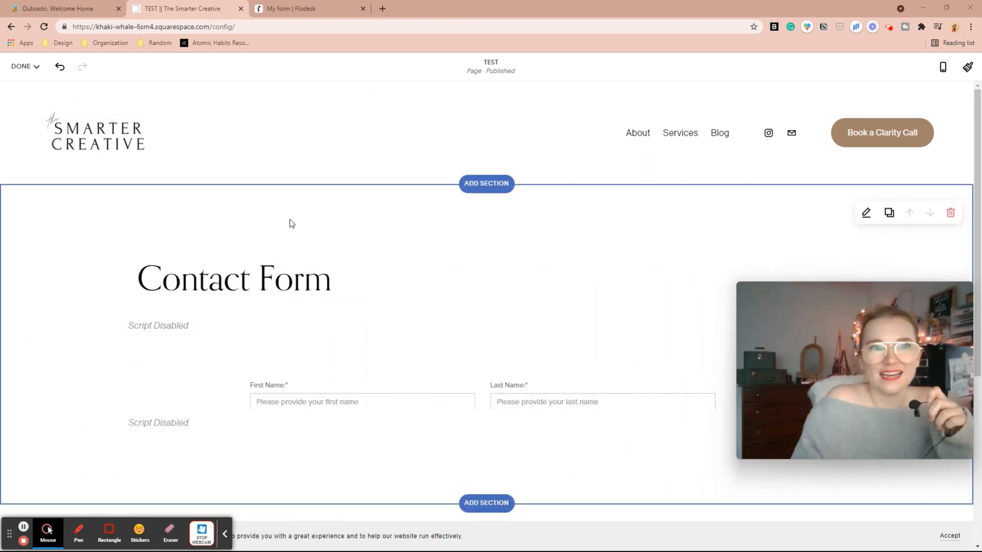
{"action": "left_click", "coordinate": [21, 67]}
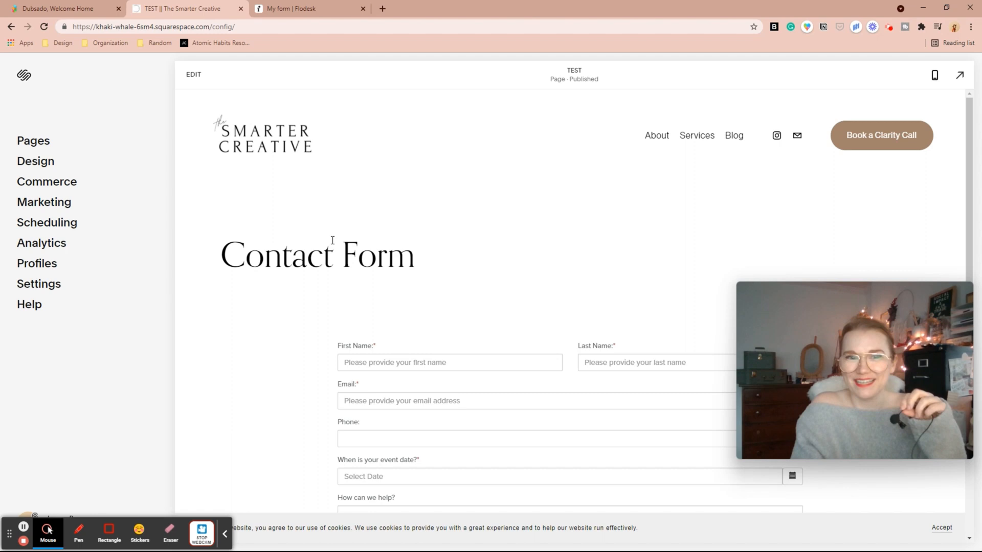
{"action": "scroll", "scroll_direction": "down", "scroll_amount": 3}
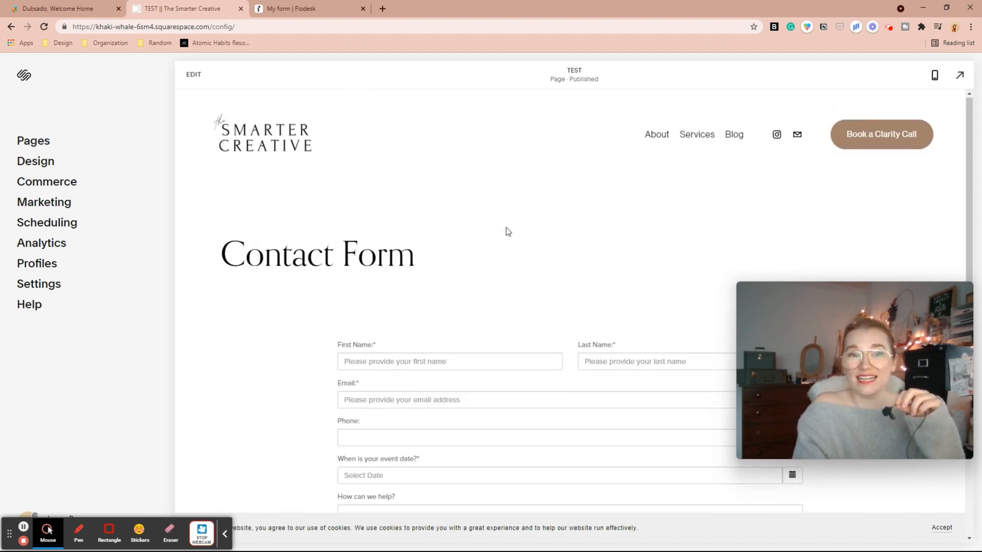
Step: Attach Sample Lead Capture as the Free Consultation scheduler's additional form and save
{"action": "left_click", "coordinate": [56, 9]}
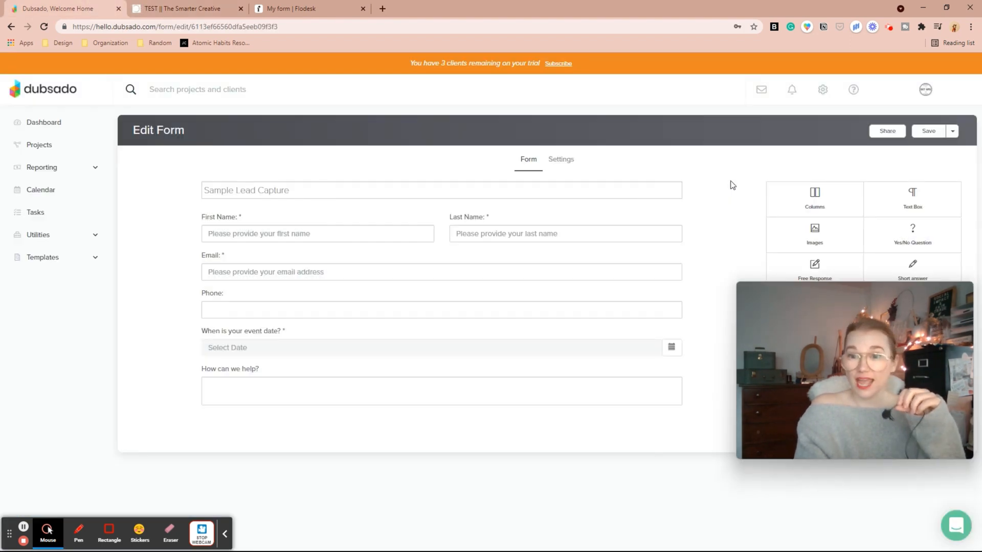
{"action": "left_click", "coordinate": [43, 257]}
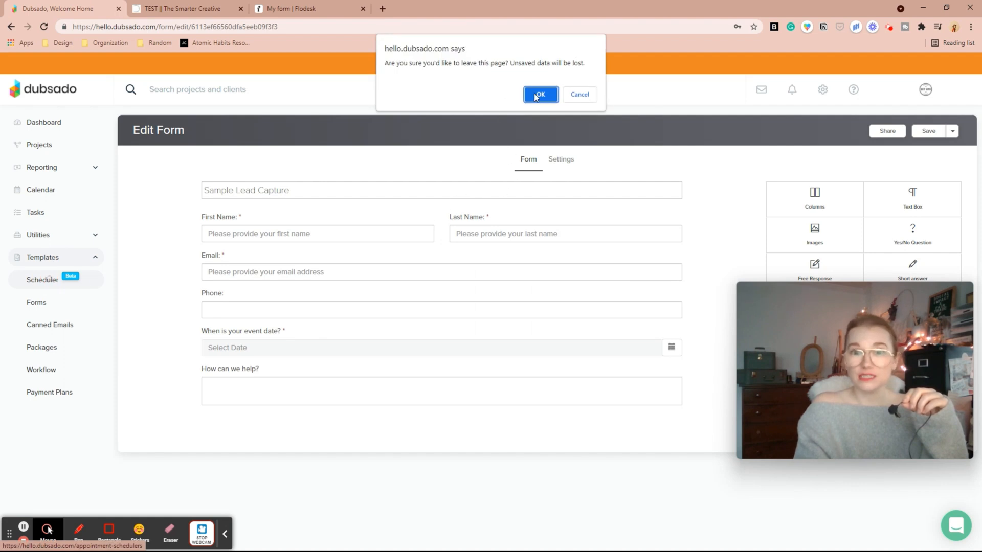
{"action": "left_click", "coordinate": [540, 95]}
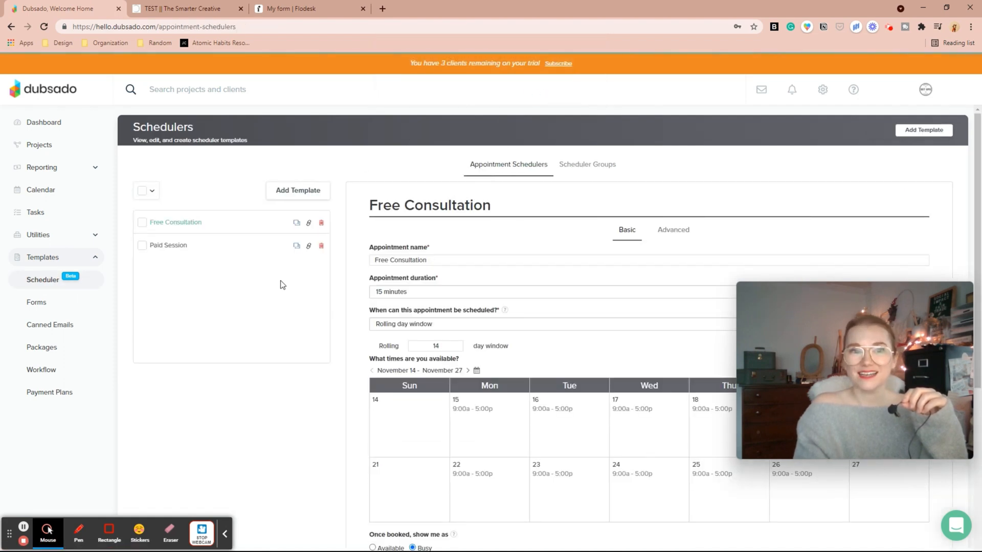
{"action": "scroll", "scroll_direction": "down", "scroll_amount": 3}
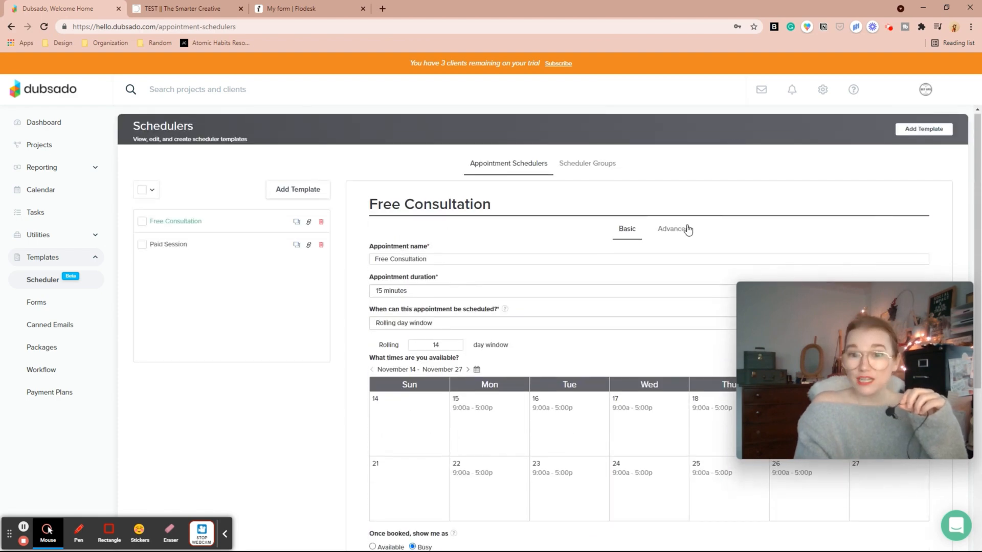
{"action": "left_click", "coordinate": [671, 228]}
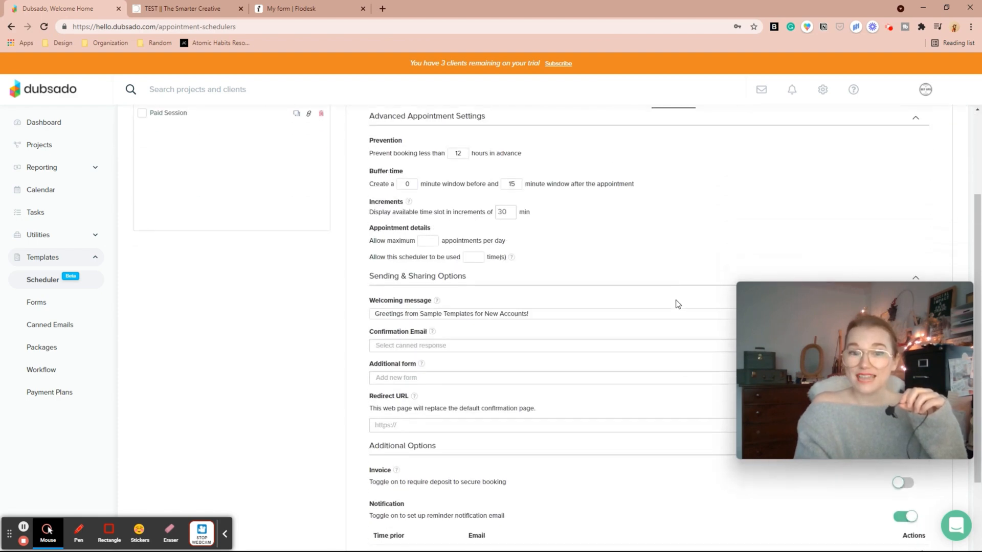
{"action": "scroll", "scroll_direction": "down", "scroll_amount": 3}
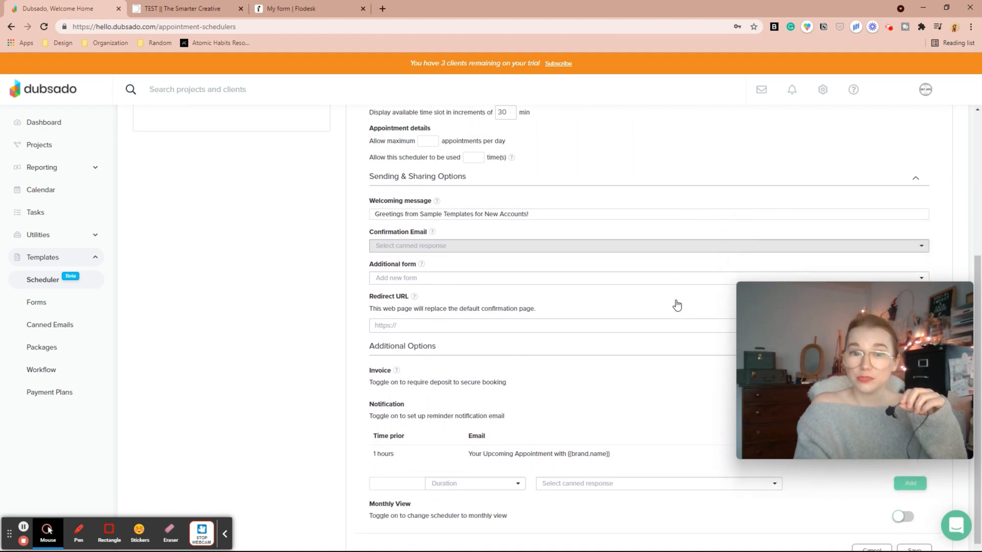
{"action": "left_click", "coordinate": [645, 278]}
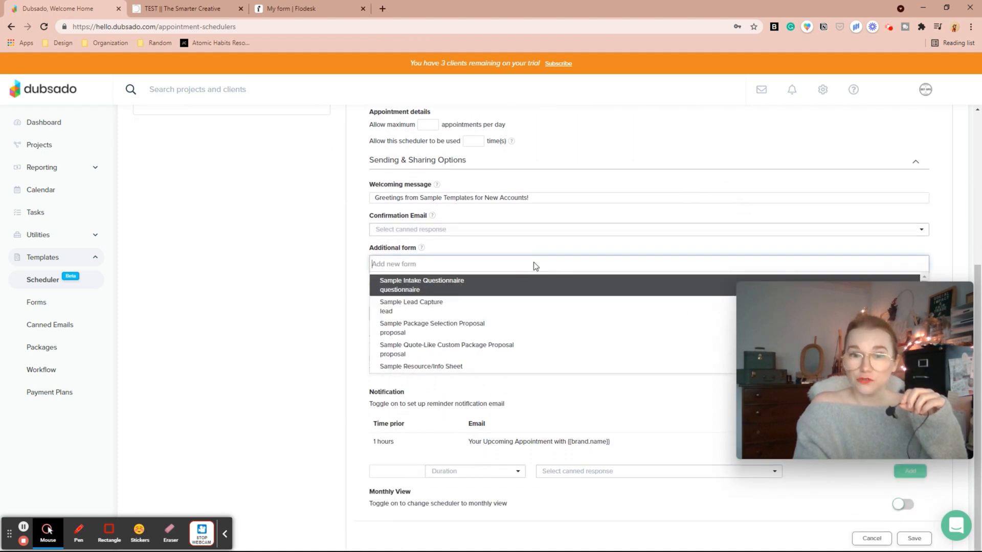
{"action": "mouse_move", "coordinate": [438, 307]}
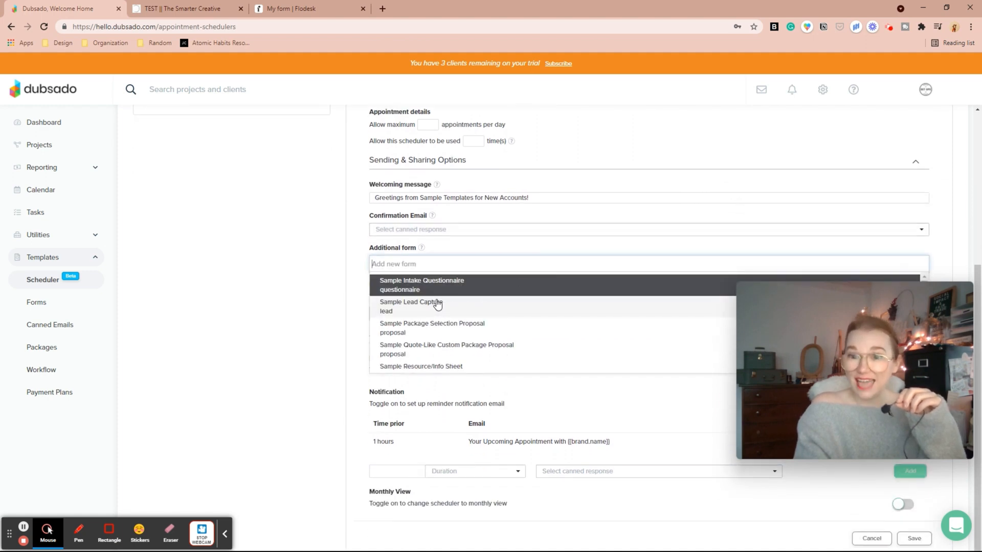
{"action": "left_click", "coordinate": [411, 306]}
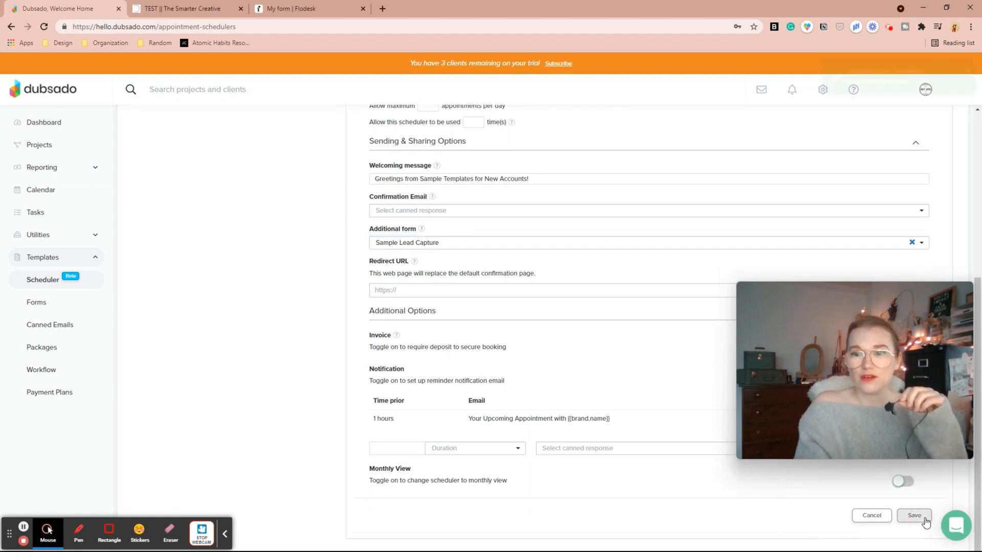
{"action": "left_click", "coordinate": [914, 516]}
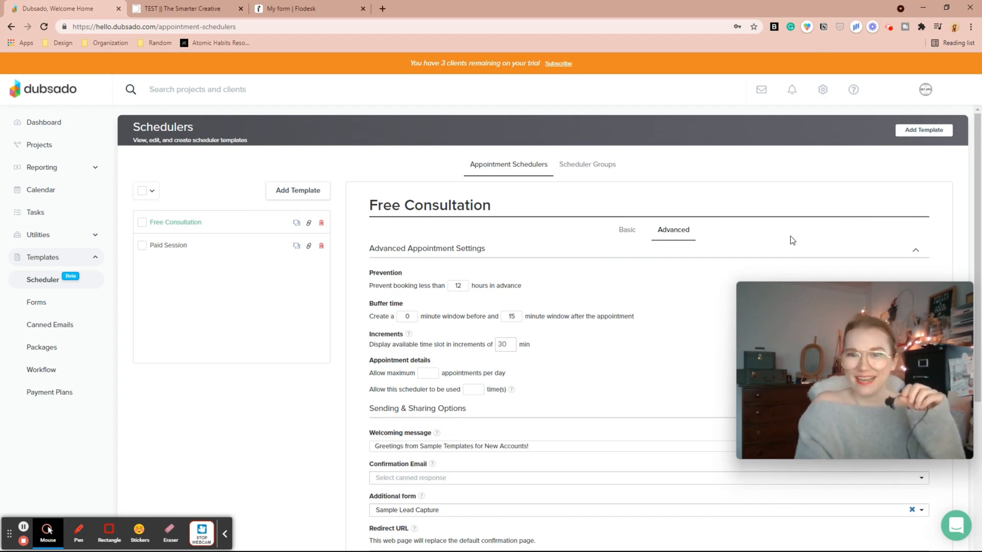
{"action": "mouse_move", "coordinate": [257, 237]}
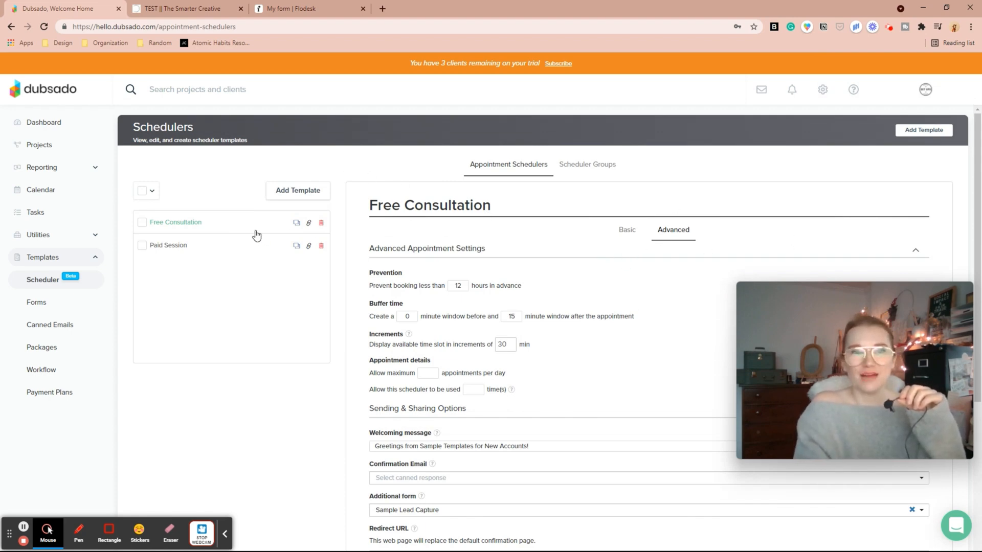
Step: Copy the Free Consultation scheduler's iframe embed code
{"action": "left_click", "coordinate": [307, 223]}
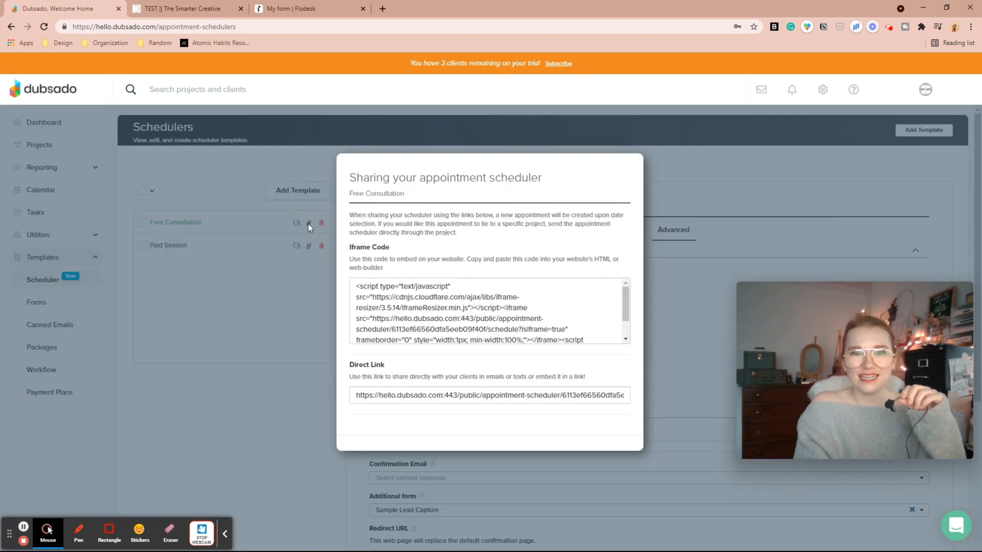
{"action": "double_click", "coordinate": [423, 296]}
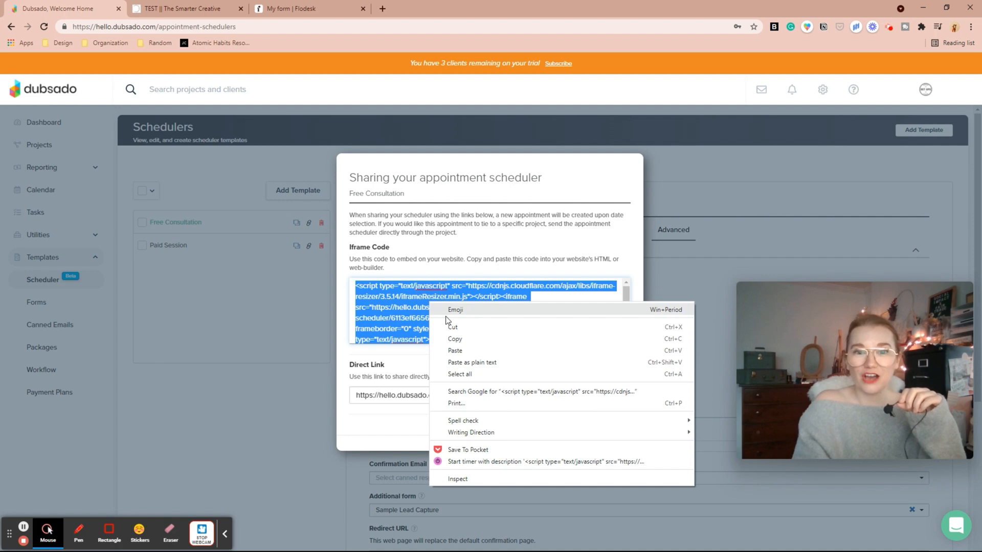
{"action": "left_click", "coordinate": [307, 8]}
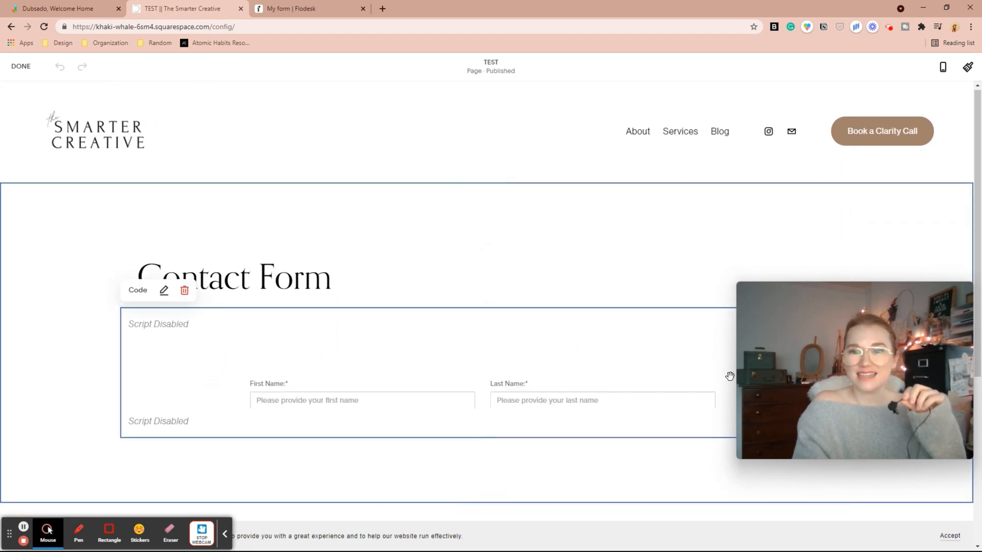
Step: Paste the Free Consultation scheduler iframe into the Code block and save the page
{"action": "left_click_drag", "start_coordinate": [853, 369], "coordinate": [153, 436]}
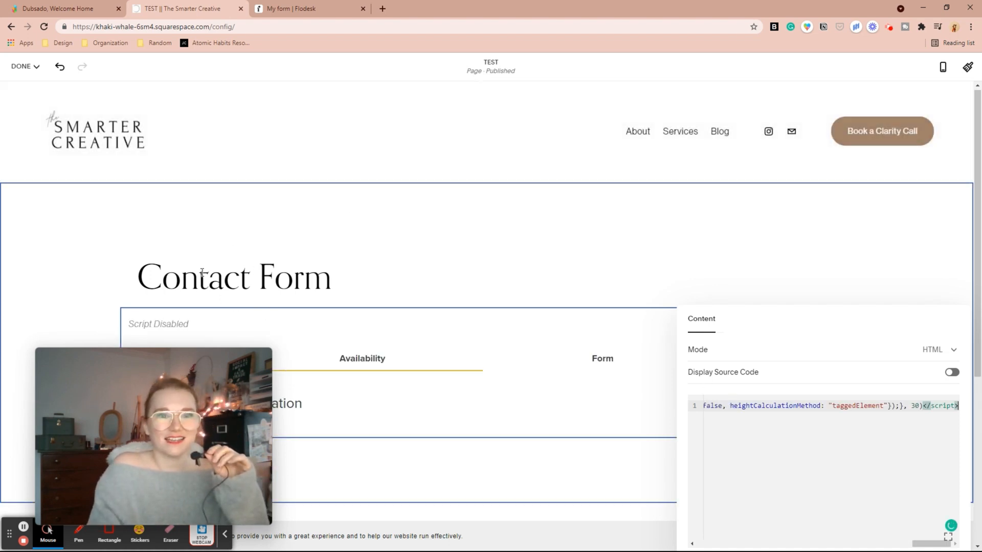
{"action": "left_click", "coordinate": [20, 67]}
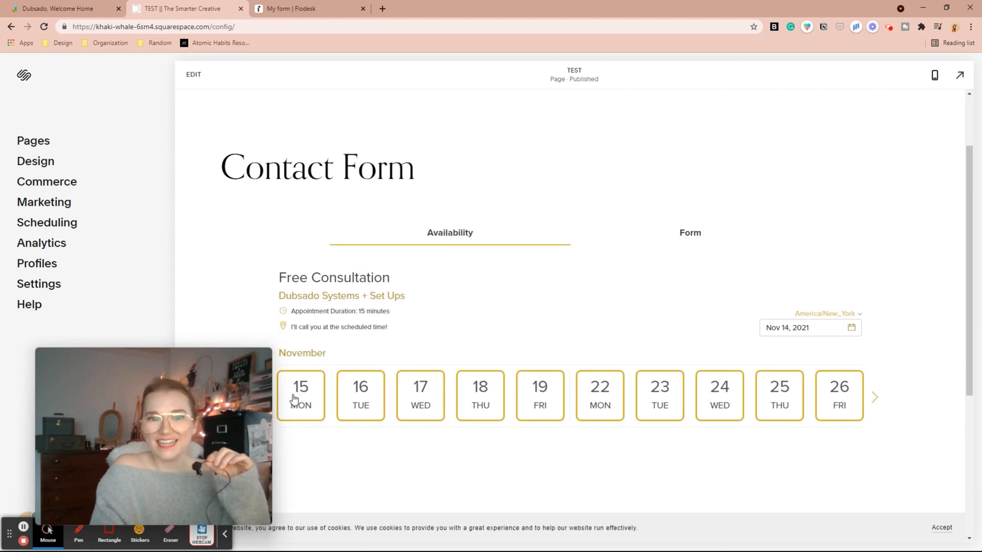
Step: Pick Wednesday the 17th at 9:00 AM in the embedded scheduler
{"action": "left_click", "coordinate": [420, 395]}
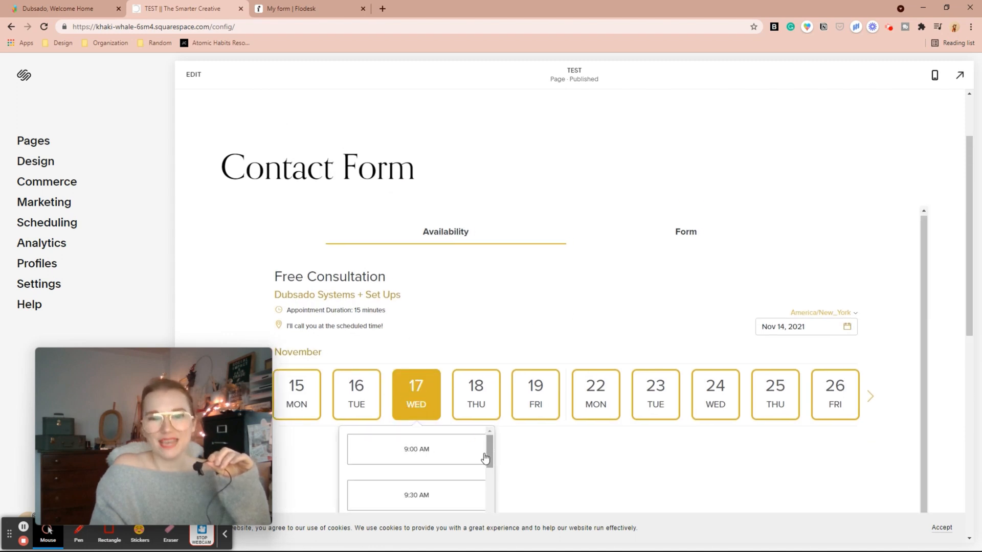
{"action": "left_click", "coordinate": [416, 449]}
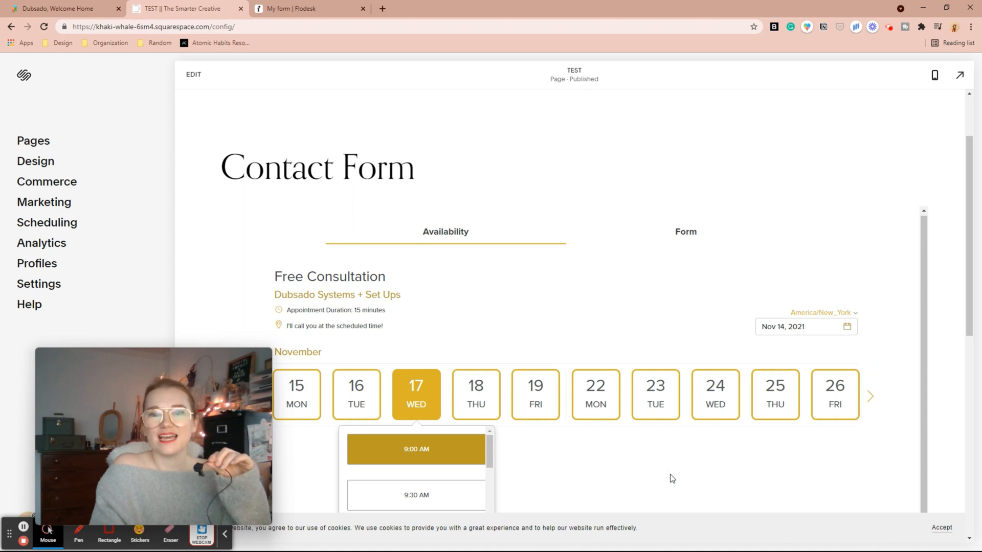
{"action": "scroll", "scroll_direction": "down", "scroll_amount": 3}
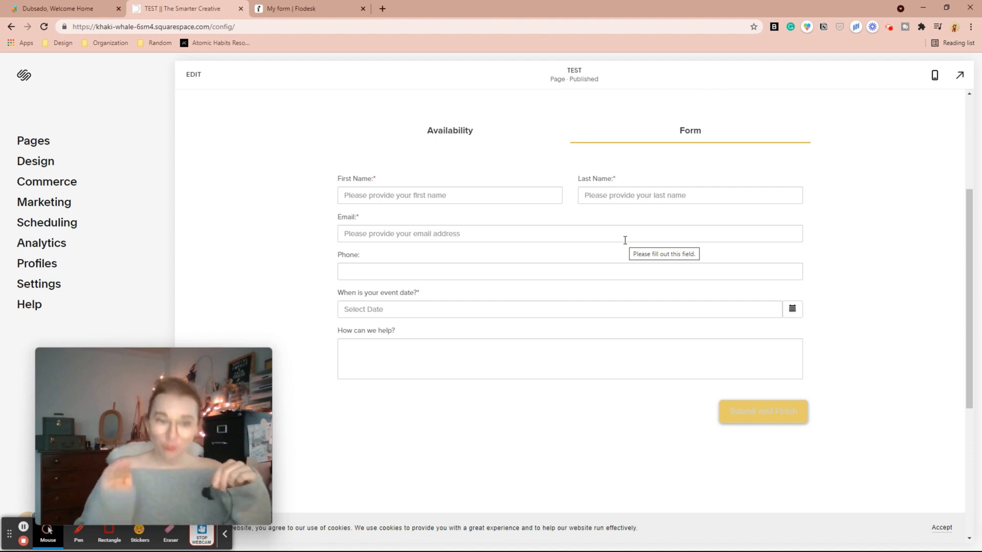
{"action": "mouse_move", "coordinate": [860, 241]}
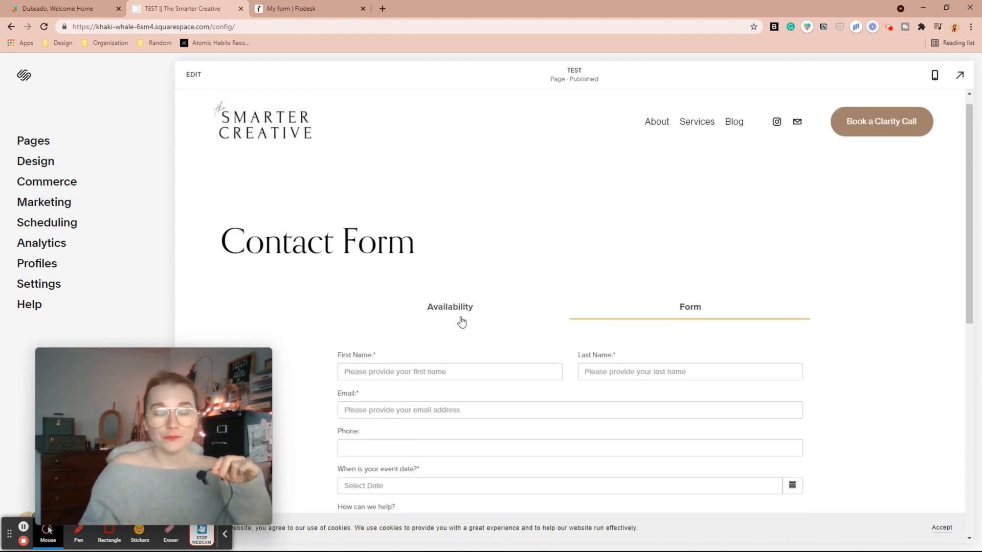
Step: Switch the embedded scheduler back to Availability and return to the Squarespace tab
{"action": "left_click", "coordinate": [450, 307]}
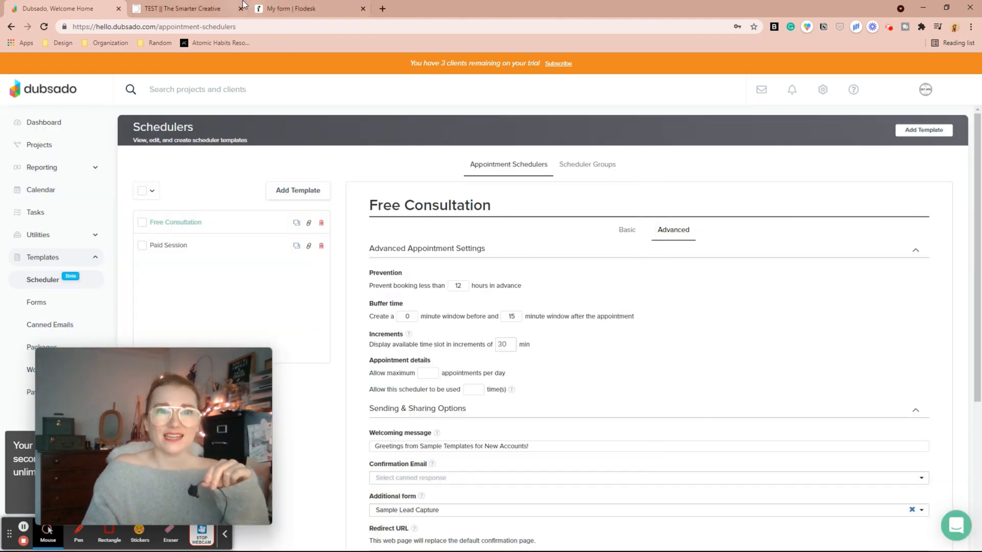
{"action": "left_click", "coordinate": [182, 8]}
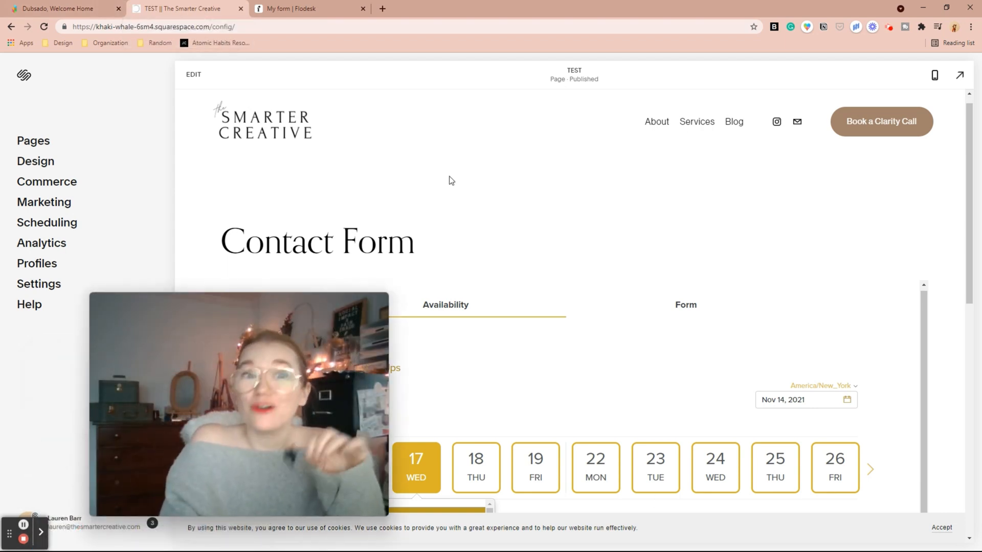
Step: Open the Embed option from the first Flodesk form card's ••• menu
{"action": "left_click", "coordinate": [307, 8]}
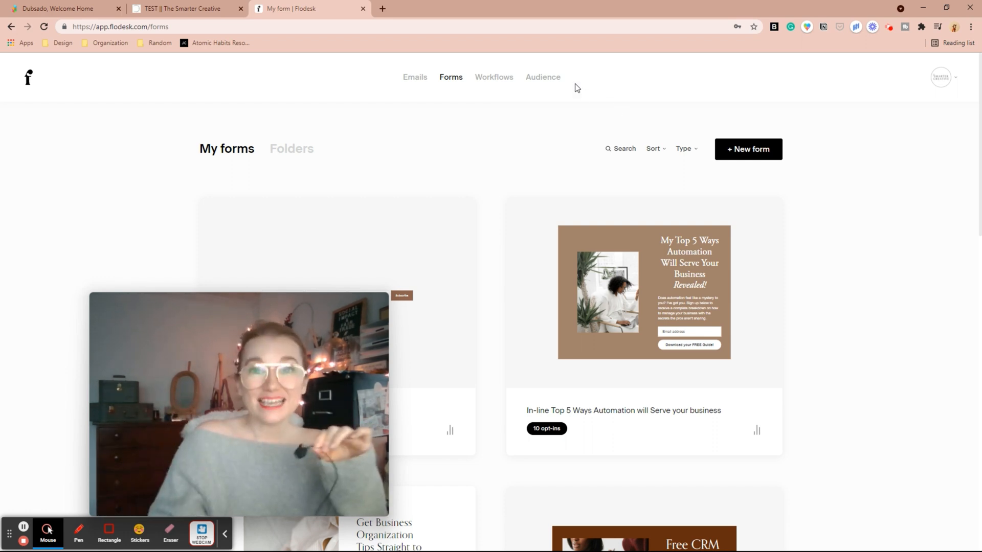
{"action": "mouse_move", "coordinate": [537, 117]}
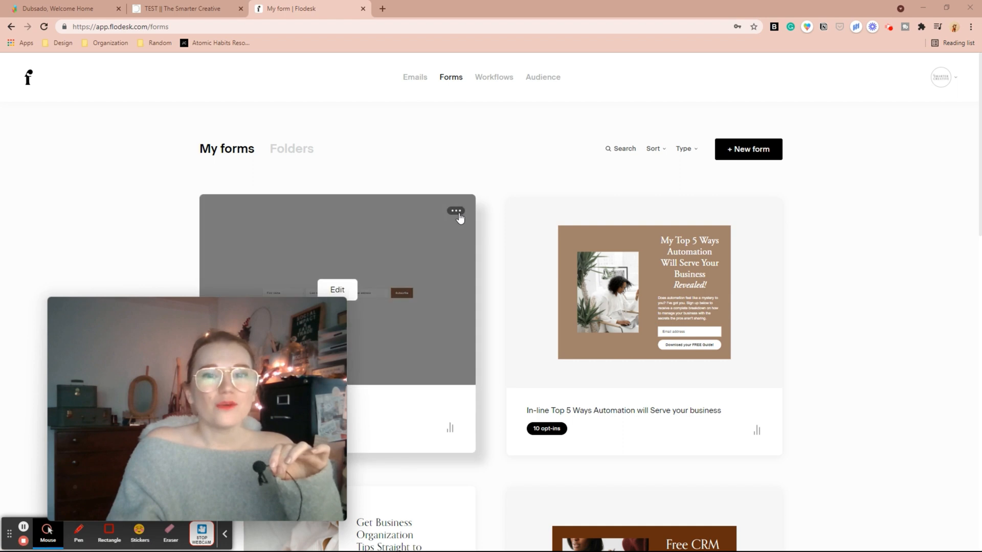
{"action": "left_click", "coordinate": [455, 211]}
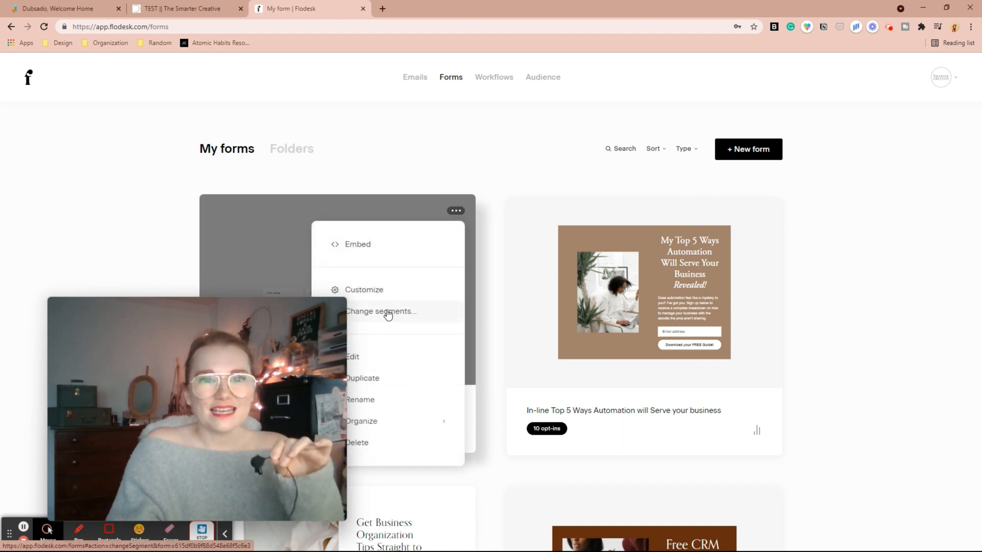
{"action": "left_click", "coordinate": [357, 245]}
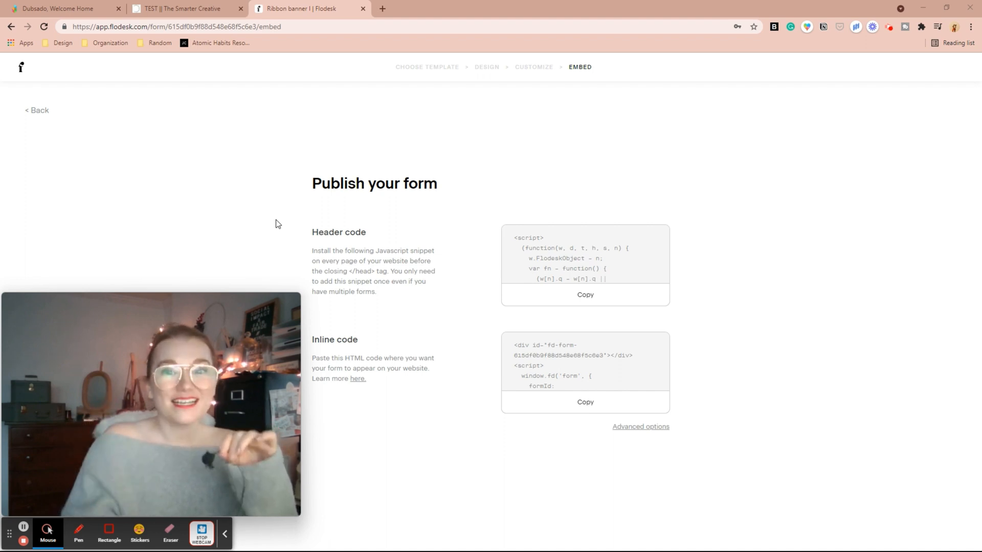
Step: Paste Flodesk's header code into Squarespace's Code Injection header and save it
{"action": "left_click", "coordinate": [585, 295]}
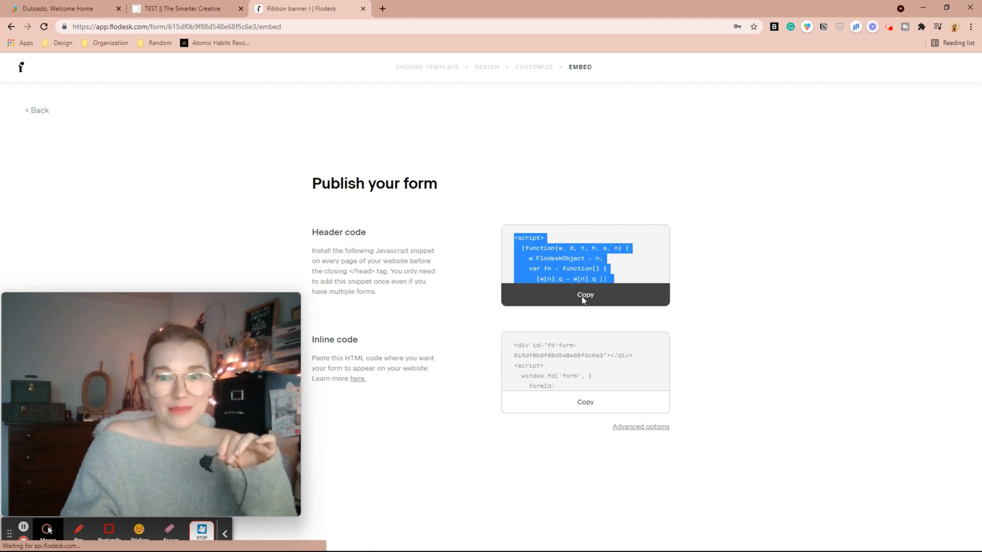
{"action": "left_click", "coordinate": [584, 295]}
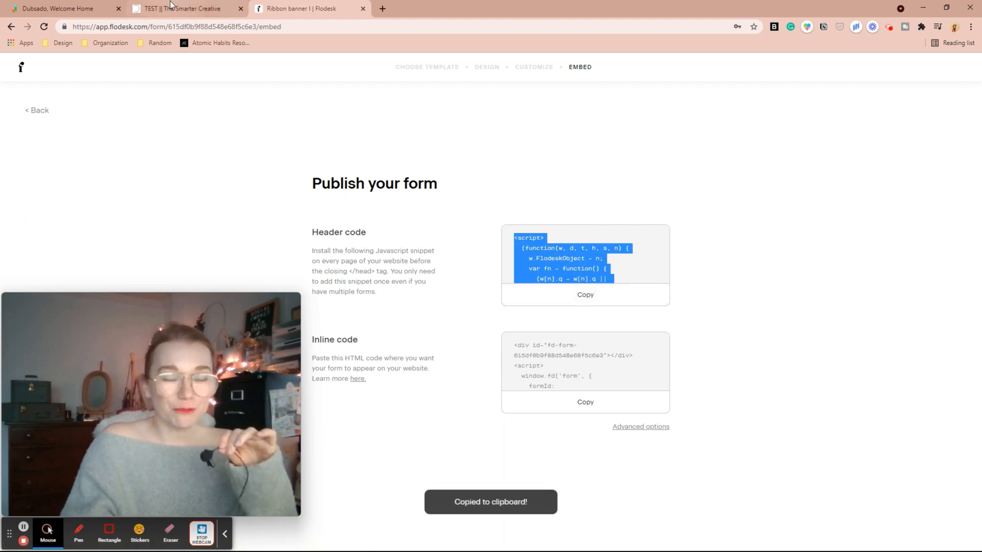
{"action": "left_click", "coordinate": [181, 8]}
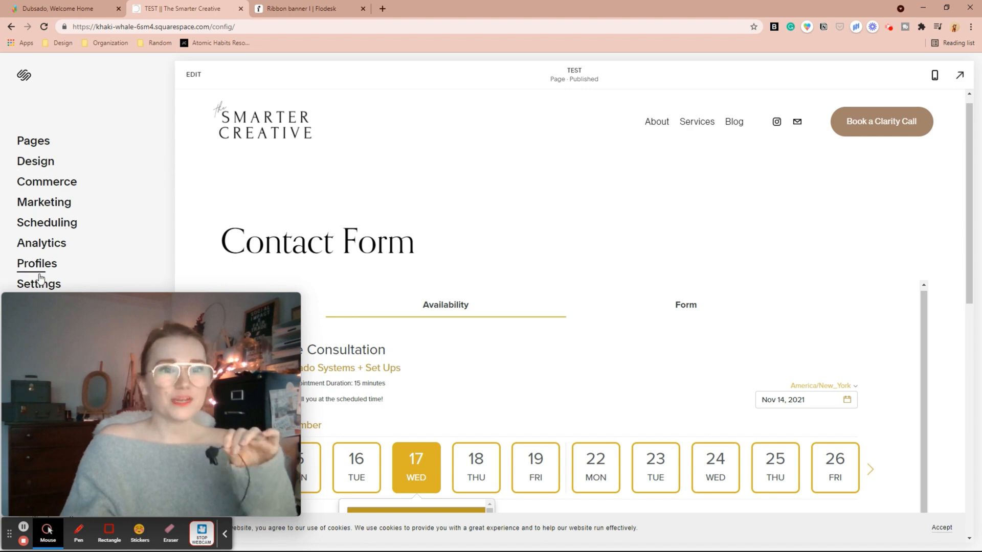
{"action": "left_click", "coordinate": [38, 284]}
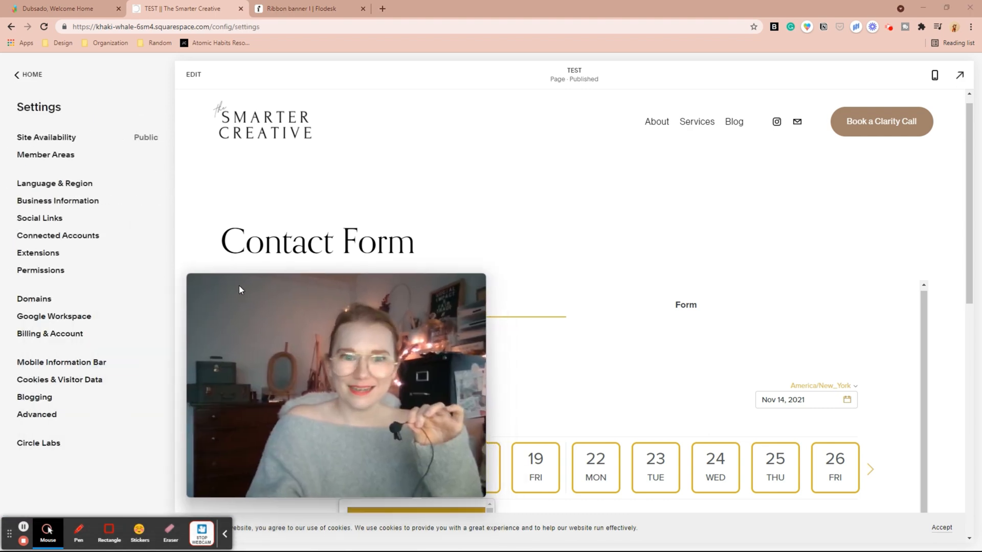
{"action": "mouse_move", "coordinate": [40, 415]}
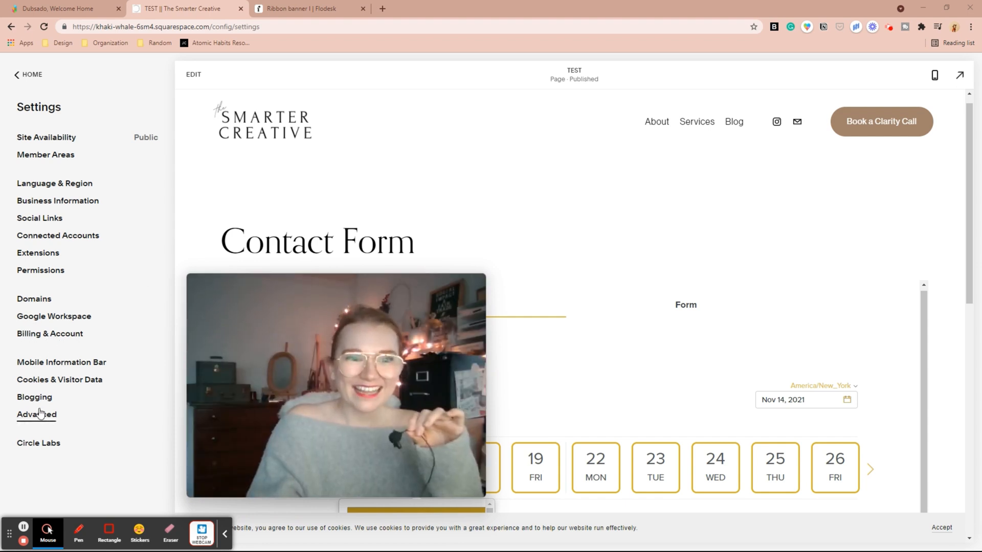
{"action": "left_click", "coordinate": [36, 414]}
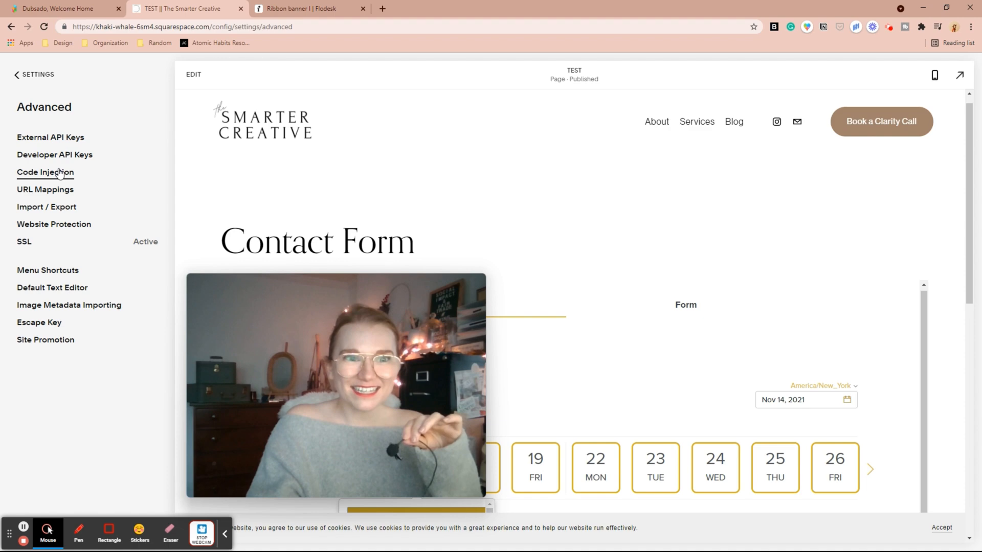
{"action": "left_click", "coordinate": [45, 172]}
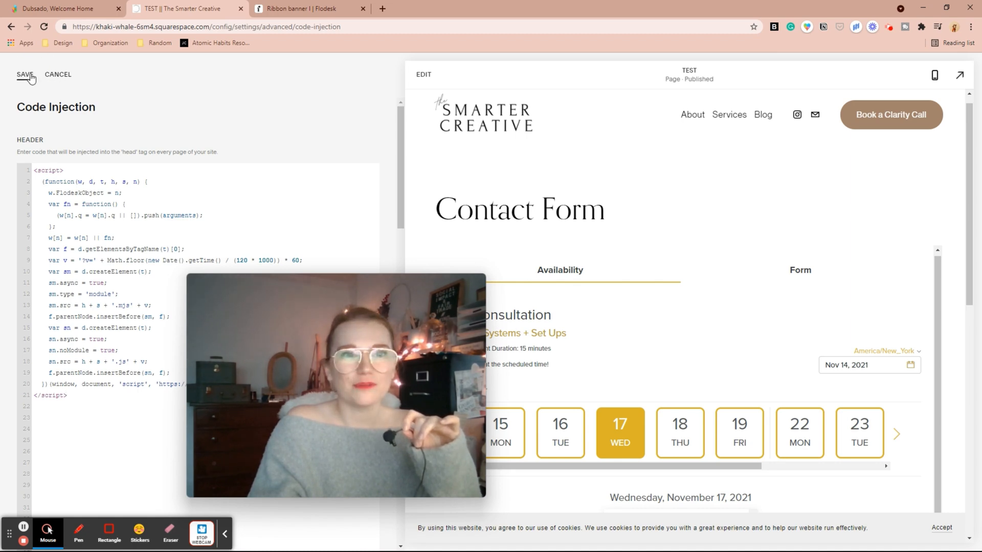
{"action": "left_click", "coordinate": [25, 74]}
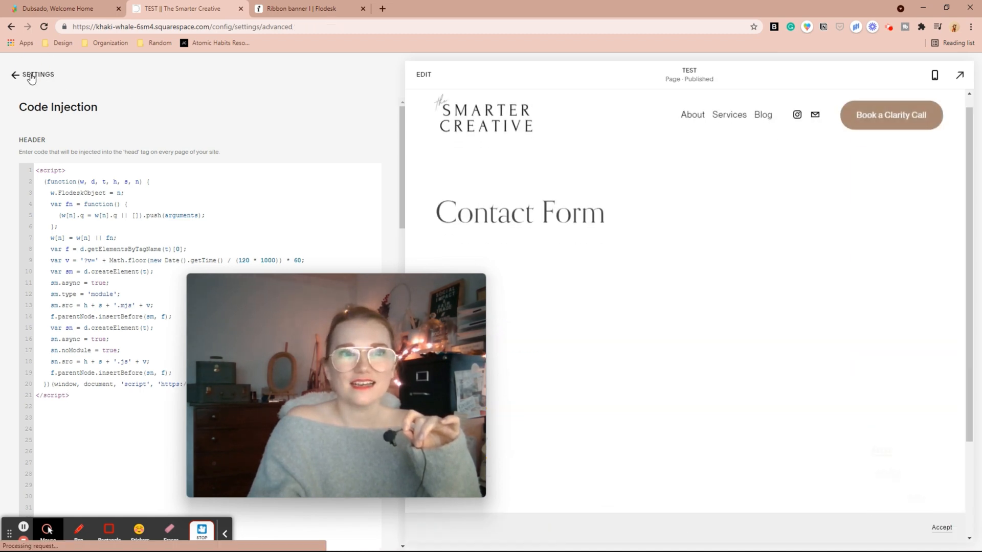
{"action": "left_click", "coordinate": [33, 75]}
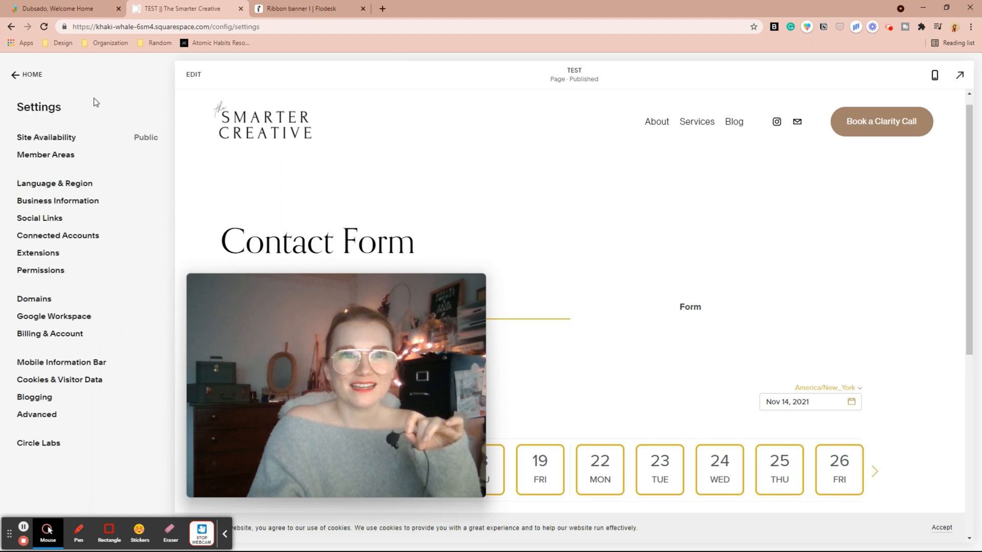
Step: Swap the code block's scheduler code for the Flodesk inline div and save the page
{"action": "left_click", "coordinate": [193, 74]}
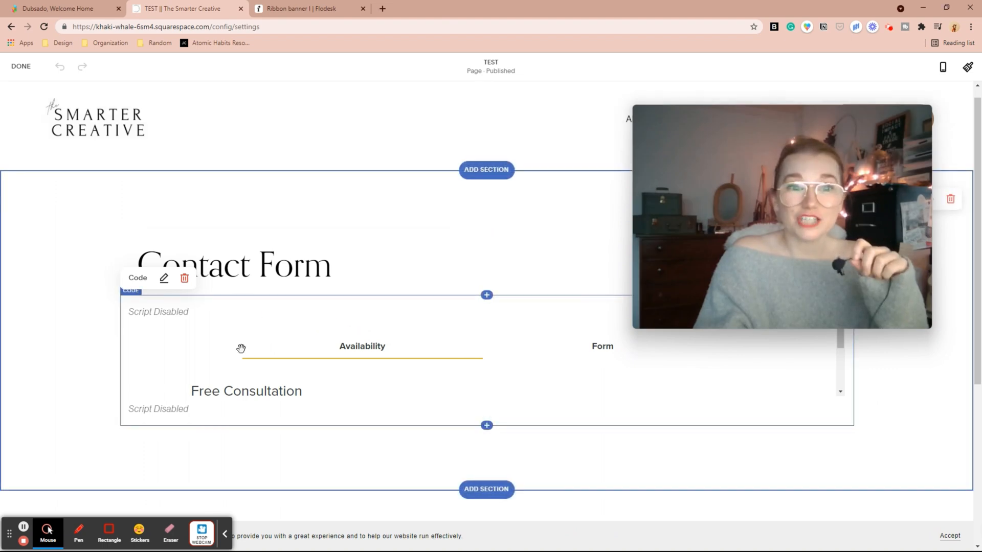
{"action": "left_click", "coordinate": [310, 8]}
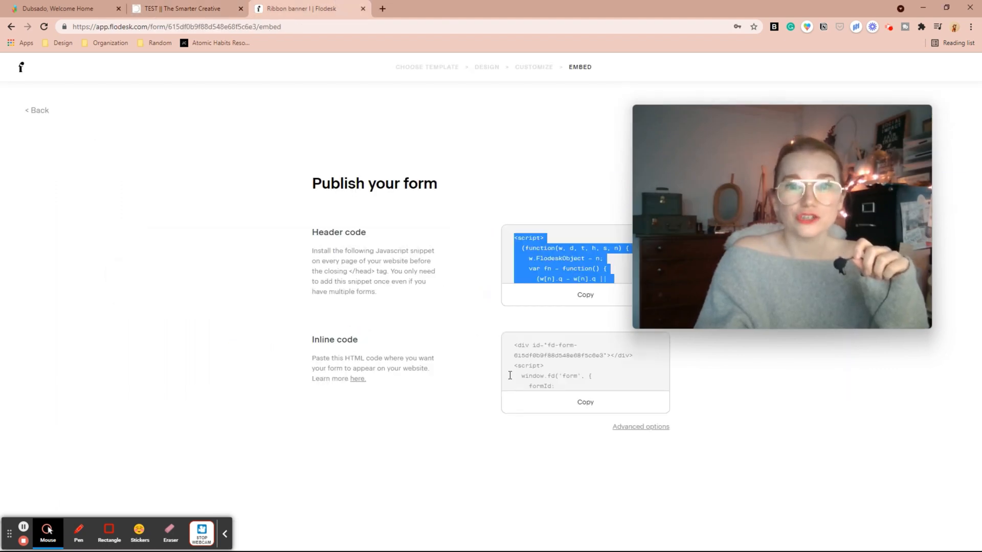
{"action": "left_click", "coordinate": [185, 8]}
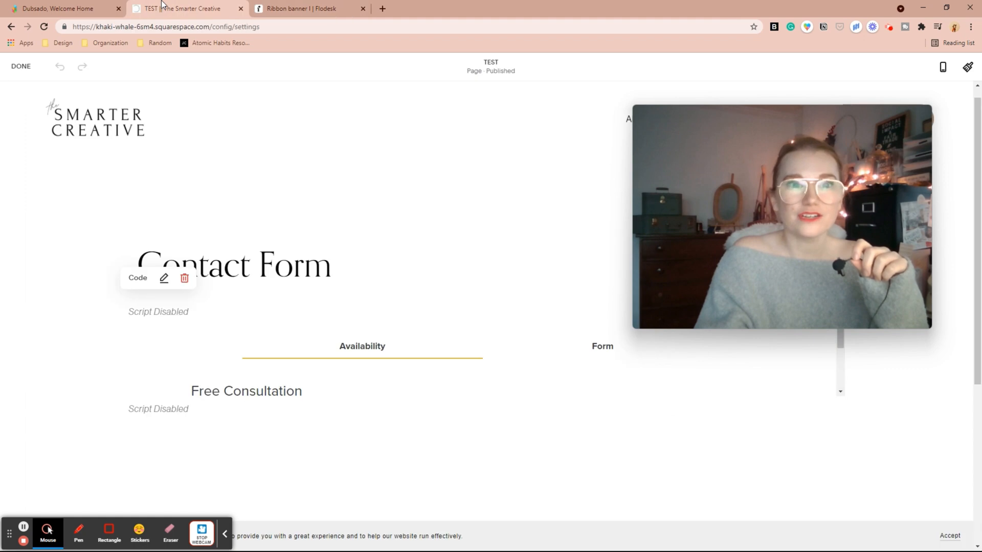
{"action": "left_click", "coordinate": [163, 277]}
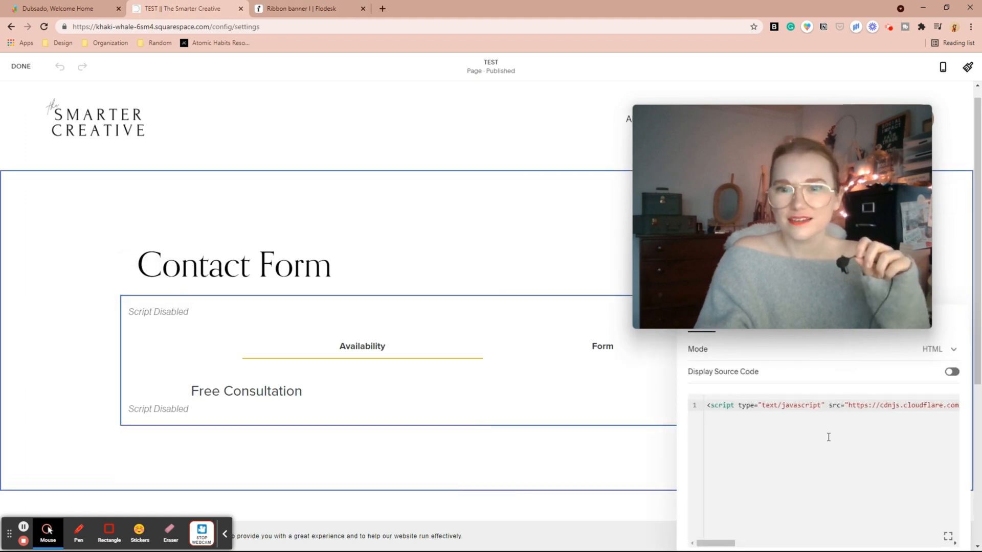
{"action": "double_click", "coordinate": [807, 405]}
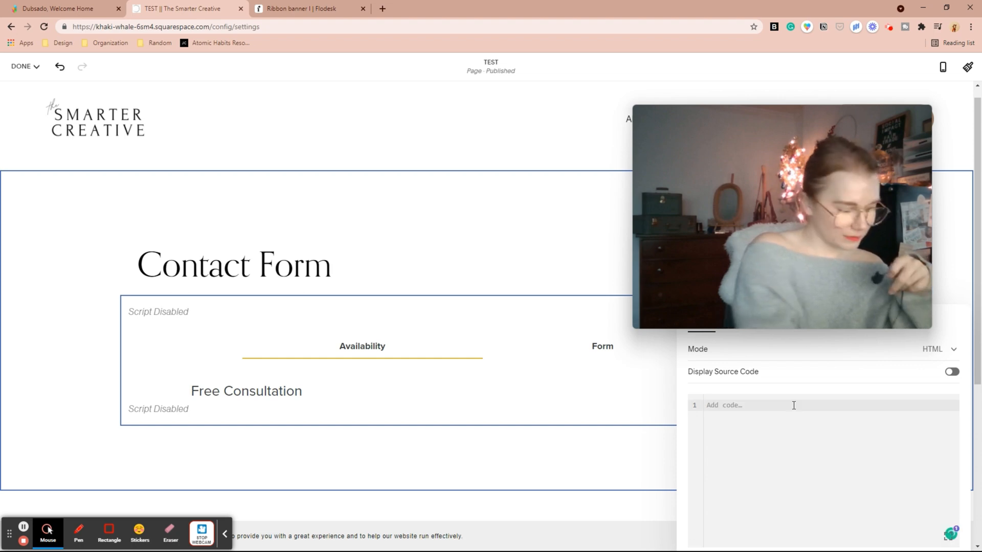
{"action": "type", "text": "<div id=\"fd-form-615df0b9f88d548e68f5c6e3\"></div>"}
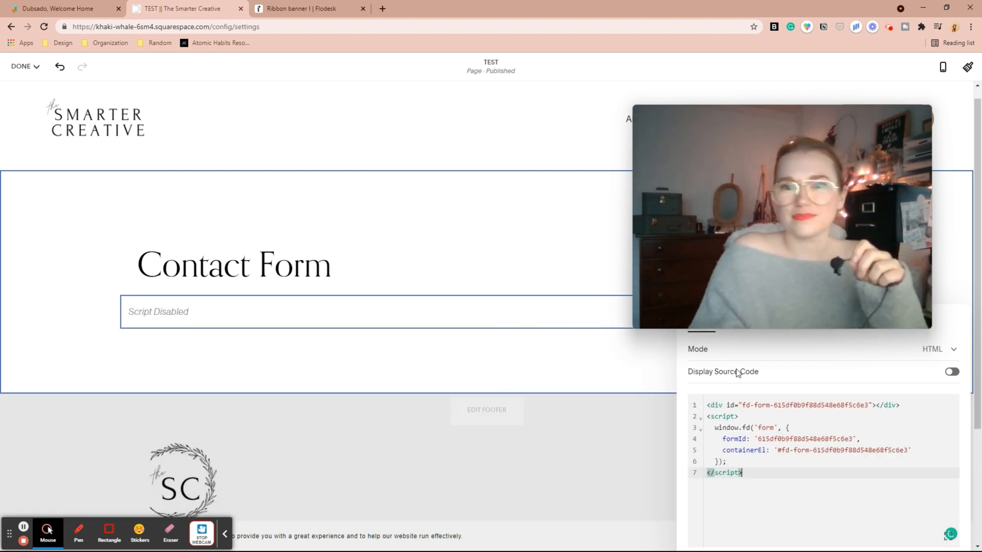
{"action": "left_click", "coordinate": [21, 67]}
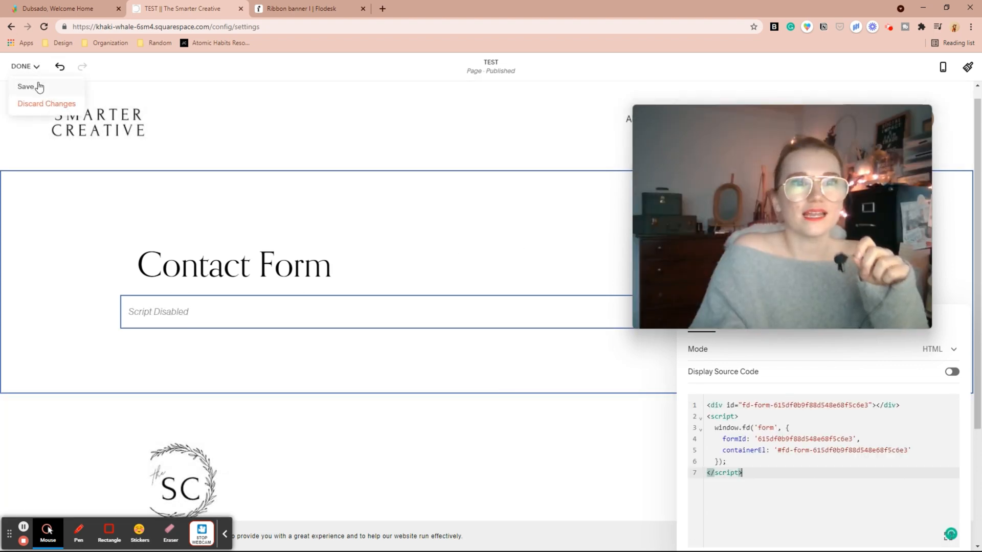
{"action": "left_click", "coordinate": [26, 86]}
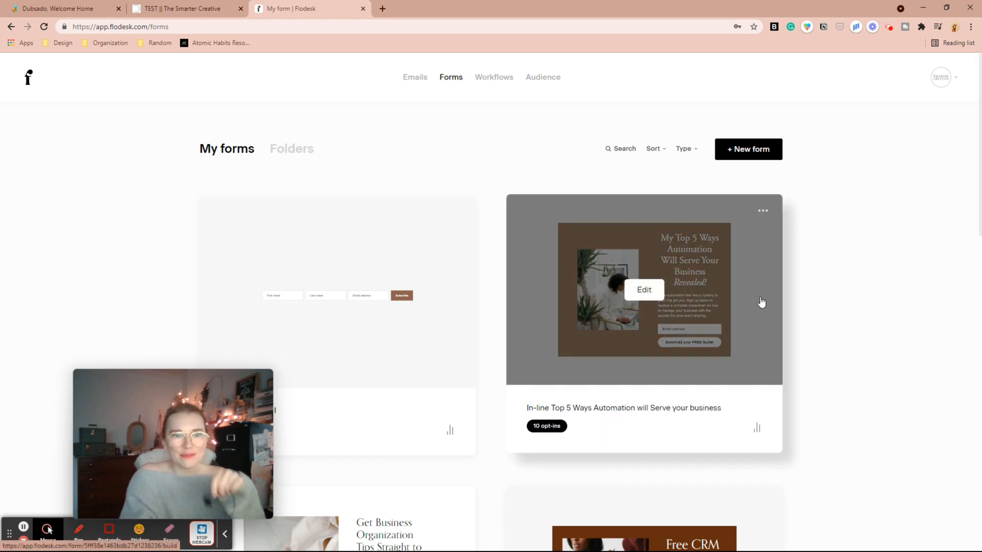
Step: Copy the inline embed code for Flodesk's Top 5 Ways Automation form
{"action": "left_click", "coordinate": [762, 210]}
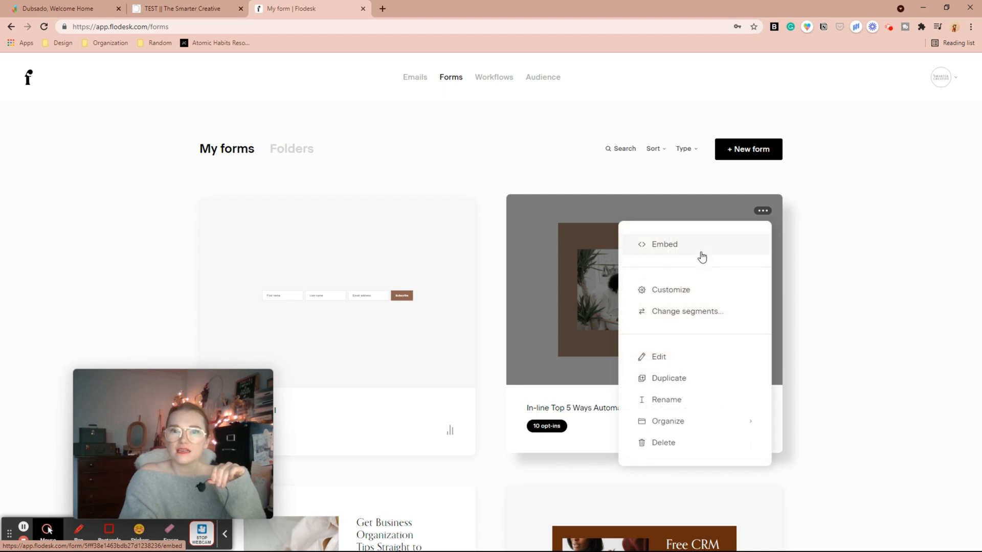
{"action": "left_click", "coordinate": [663, 245]}
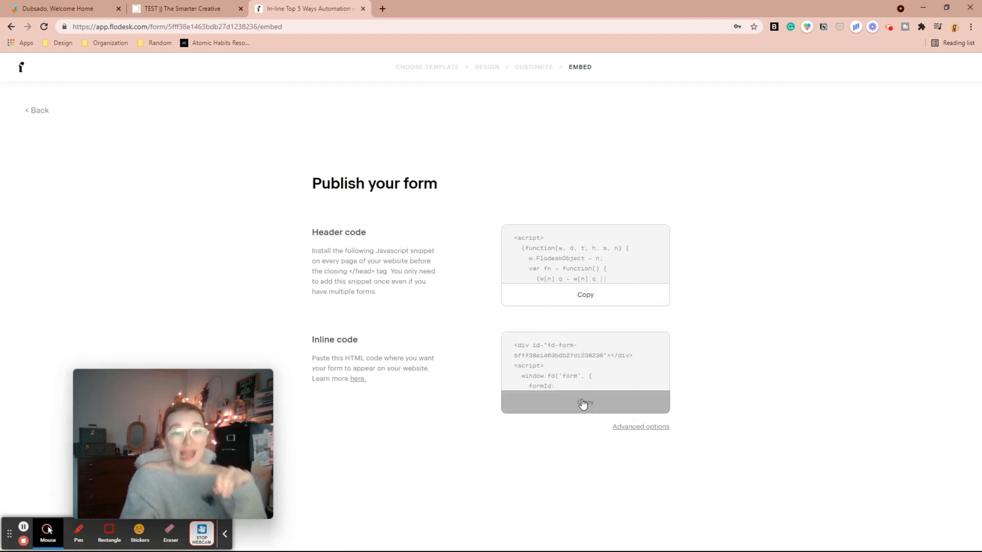
{"action": "left_click", "coordinate": [585, 402]}
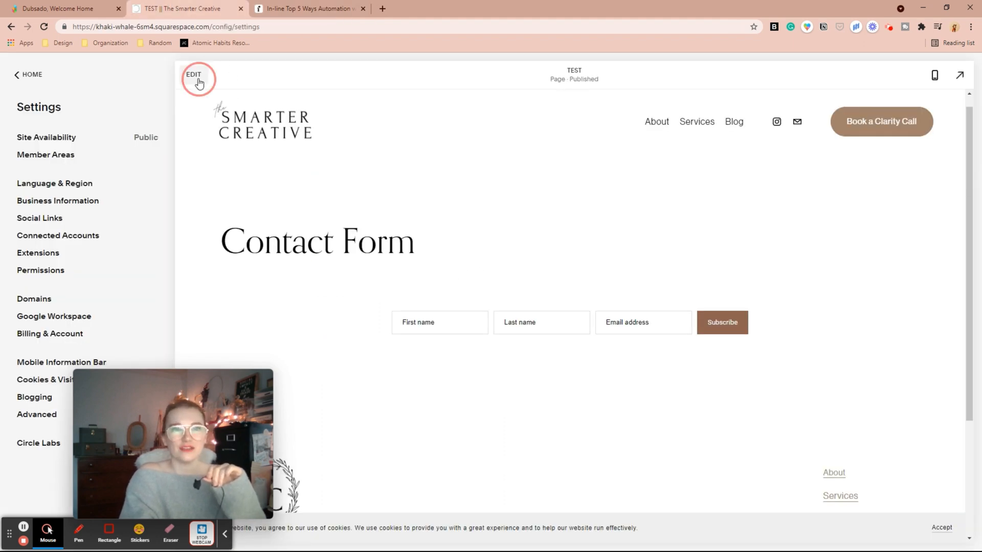
Step: Paste the fd-form-5fff38e1463bdb27d1238236 inline code into the Code block, save, and review the page
{"action": "left_click", "coordinate": [198, 79]}
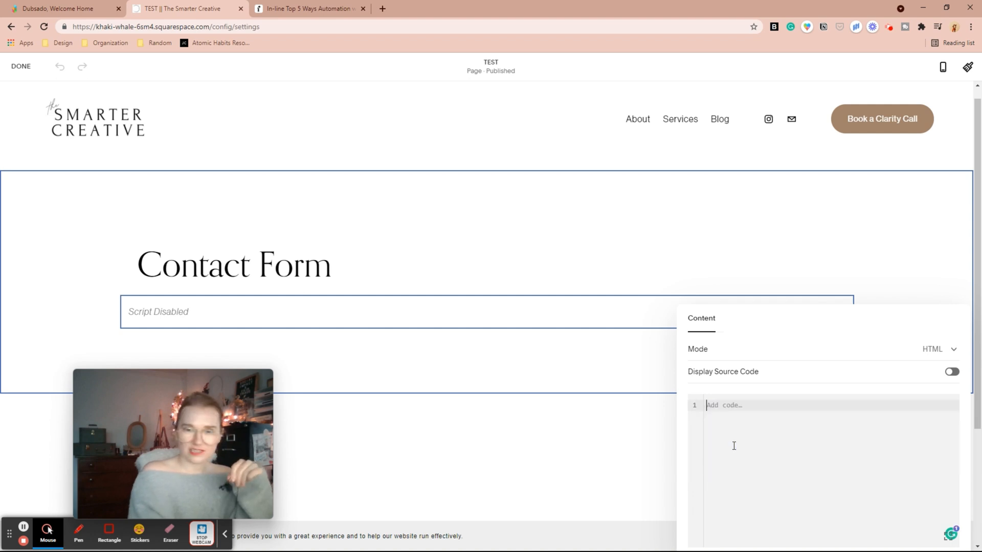
{"action": "type", "text": "<div id=\"fd-form-5fff38e1463bdb27d1238236\"></div>"}
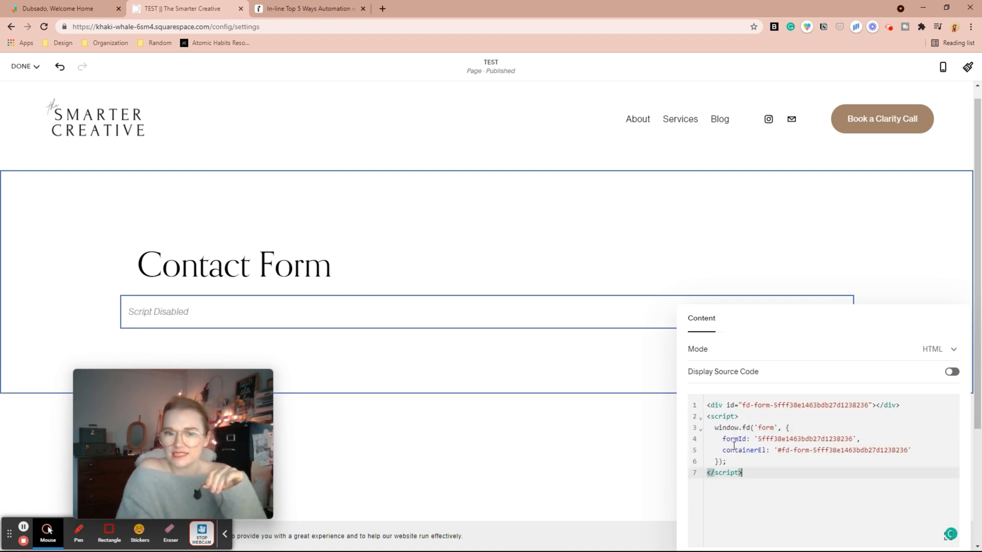
{"action": "left_click", "coordinate": [21, 66]}
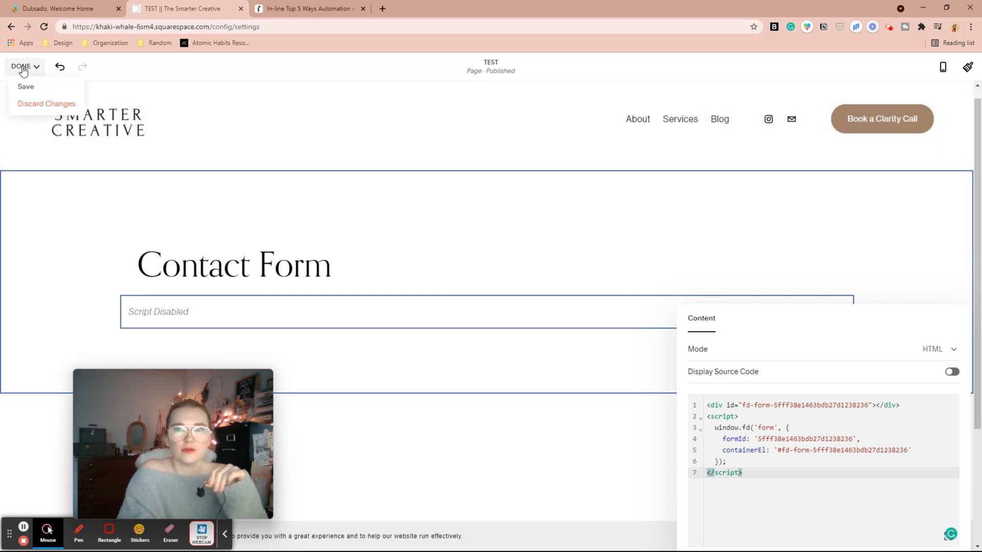
{"action": "mouse_move", "coordinate": [30, 87]}
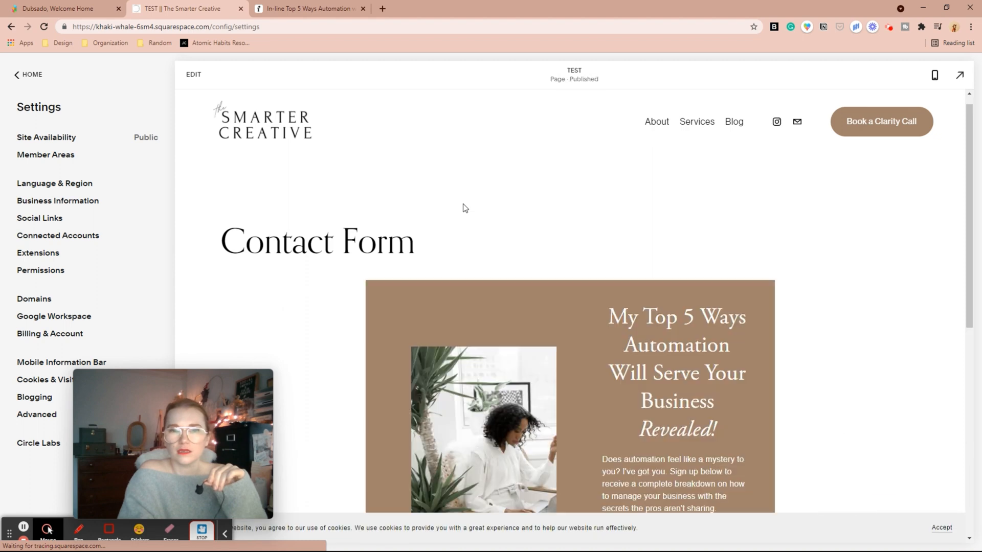
{"action": "scroll", "scroll_direction": "down", "scroll_amount": 3}
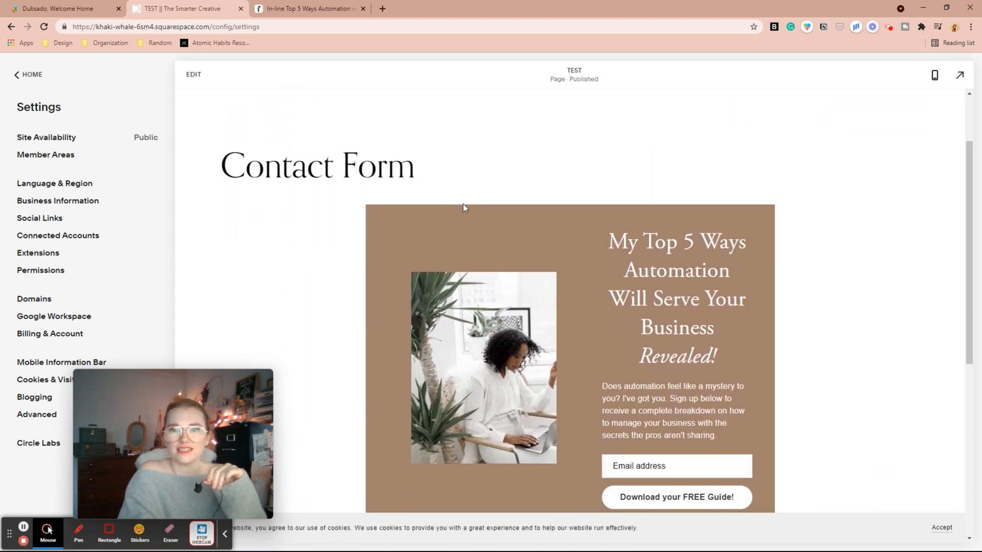
{"action": "scroll", "scroll_direction": "down", "scroll_amount": 3}
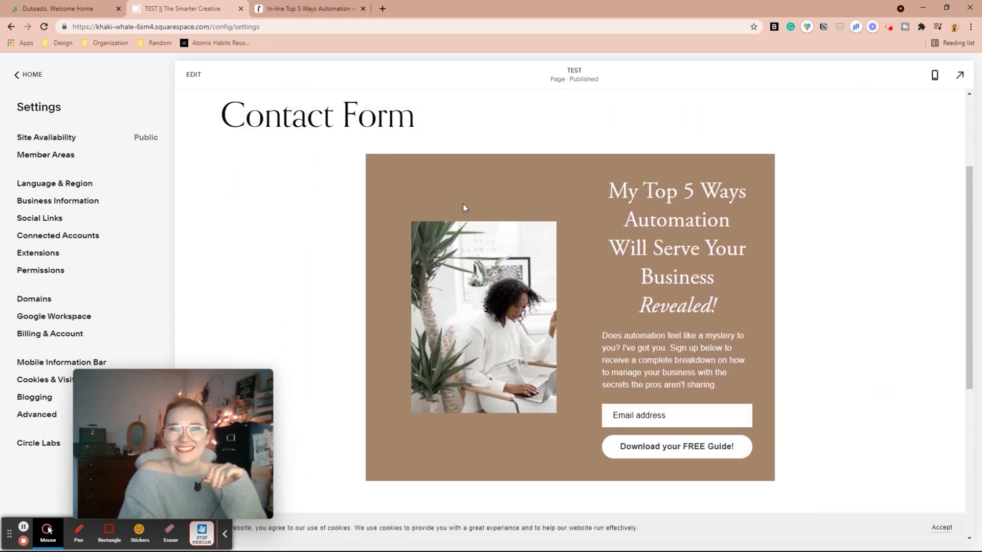
{"action": "scroll", "scroll_direction": "up", "scroll_amount": 3}
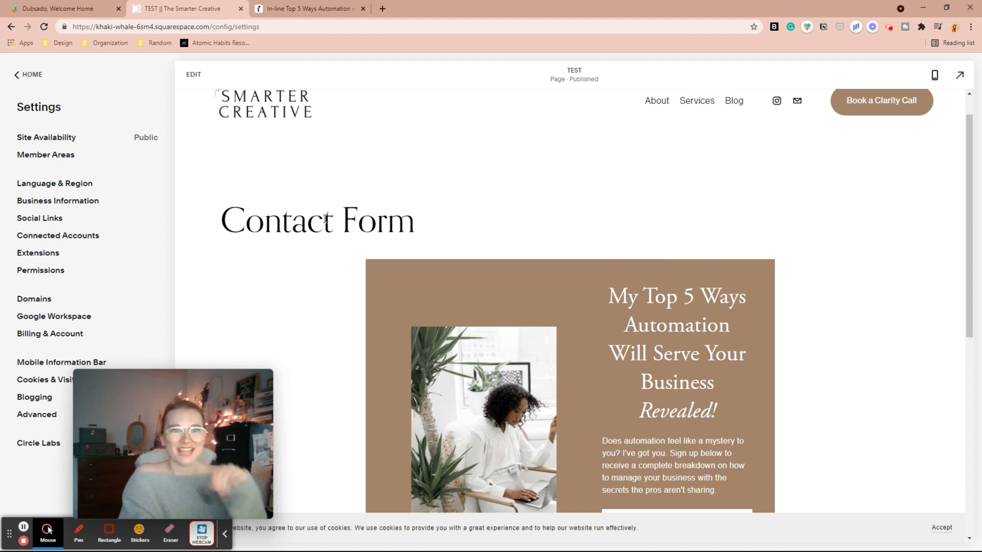
{"action": "scroll", "scroll_direction": "down", "scroll_amount": 3}
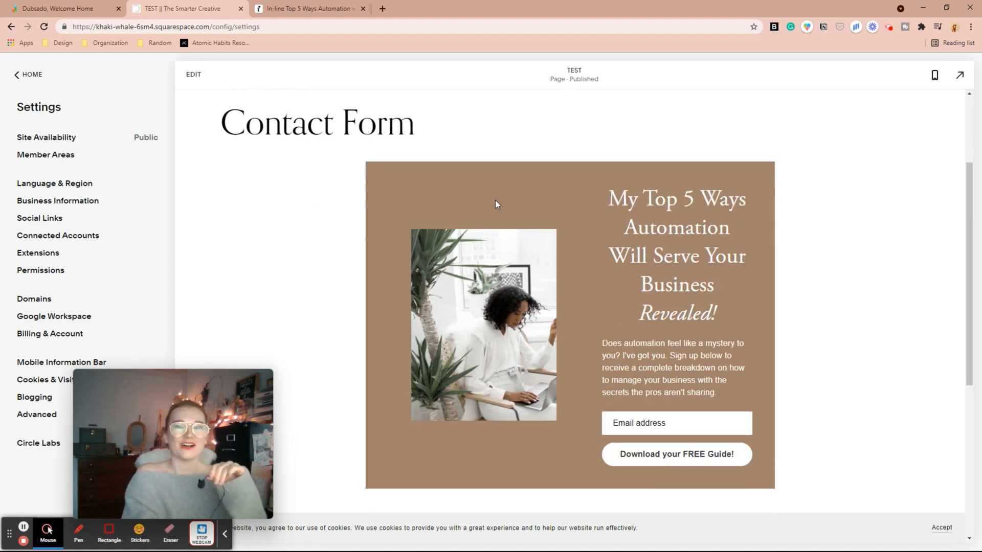
Step: Step the Flodesk form back to its design view, then return to the Squarespace preview
{"action": "left_click", "coordinate": [307, 9]}
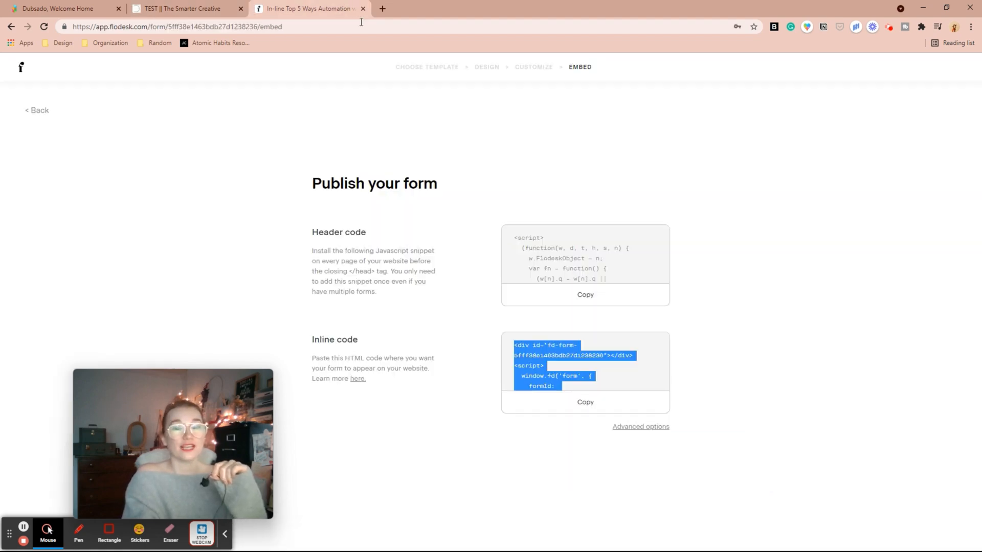
{"action": "left_click", "coordinate": [38, 110]}
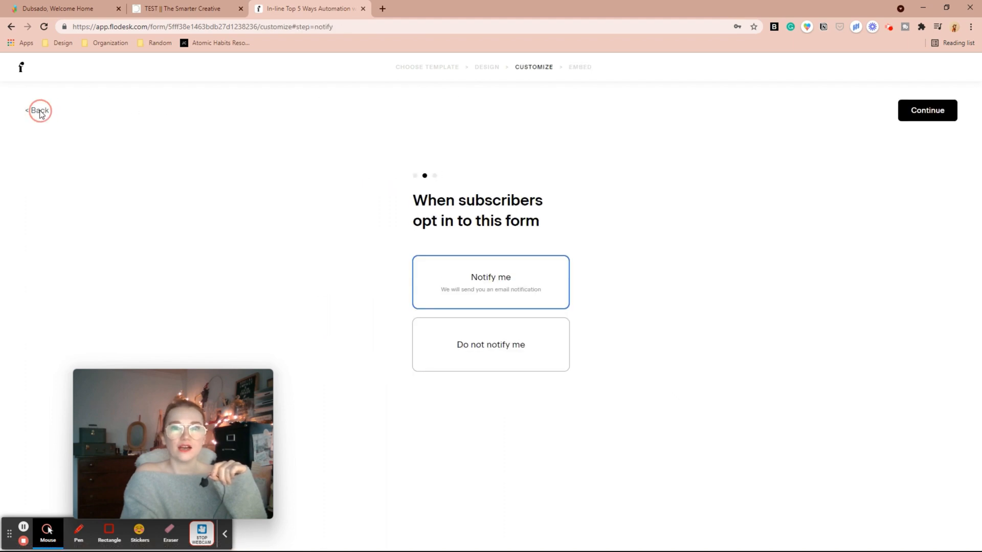
{"action": "left_click", "coordinate": [39, 110]}
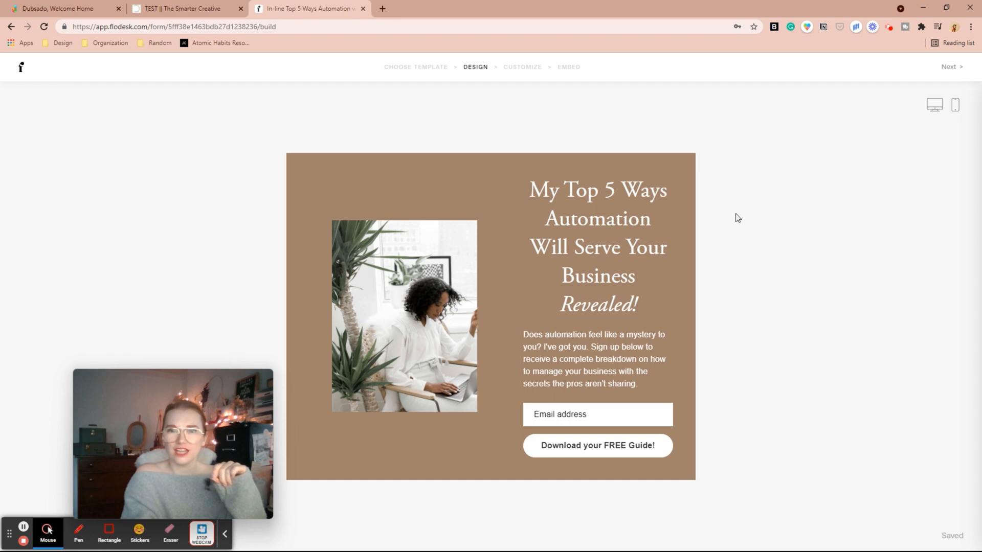
{"action": "mouse_move", "coordinate": [611, 79]}
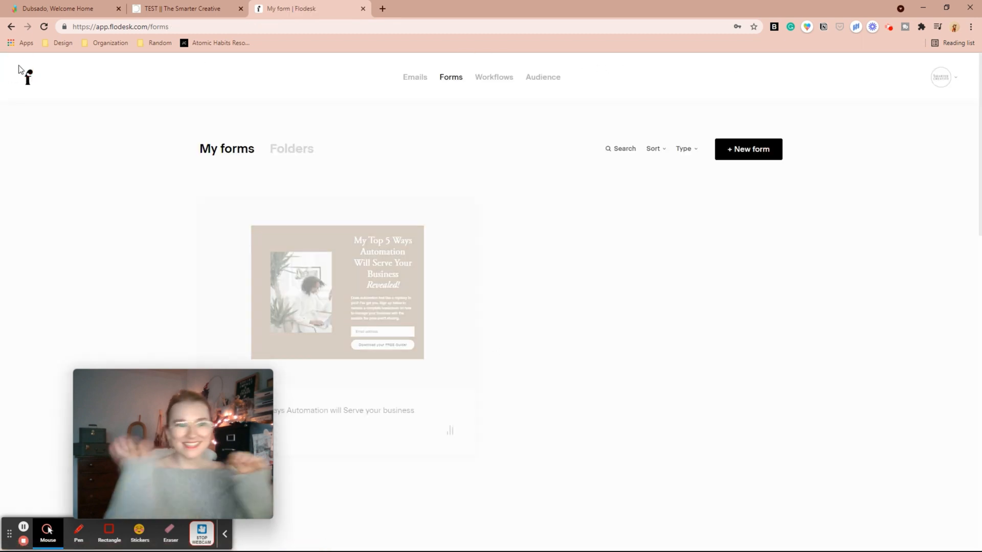
{"action": "left_click", "coordinate": [182, 8]}
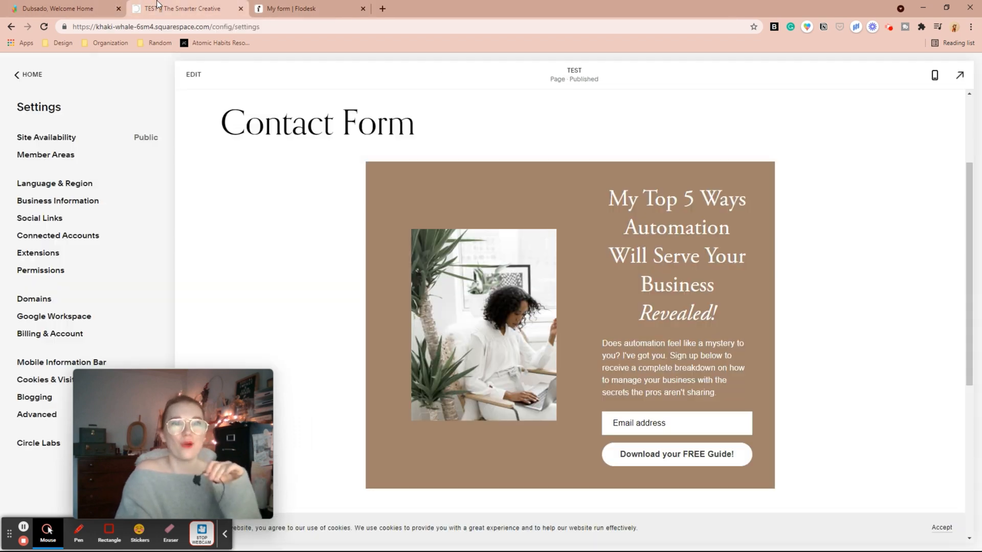